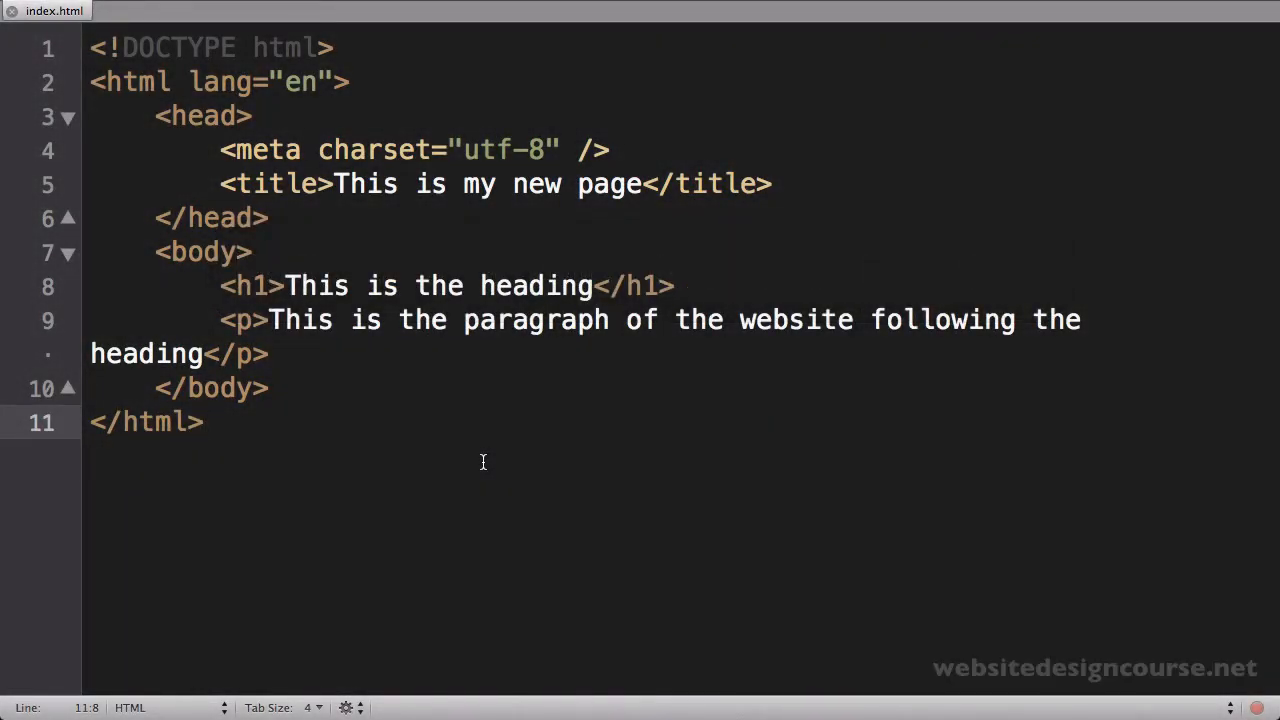
- Insert a new paragraph 'This is the second paragraph' after the first paragraph in index.html
{"action": "left_click", "coordinate": [205, 422]}
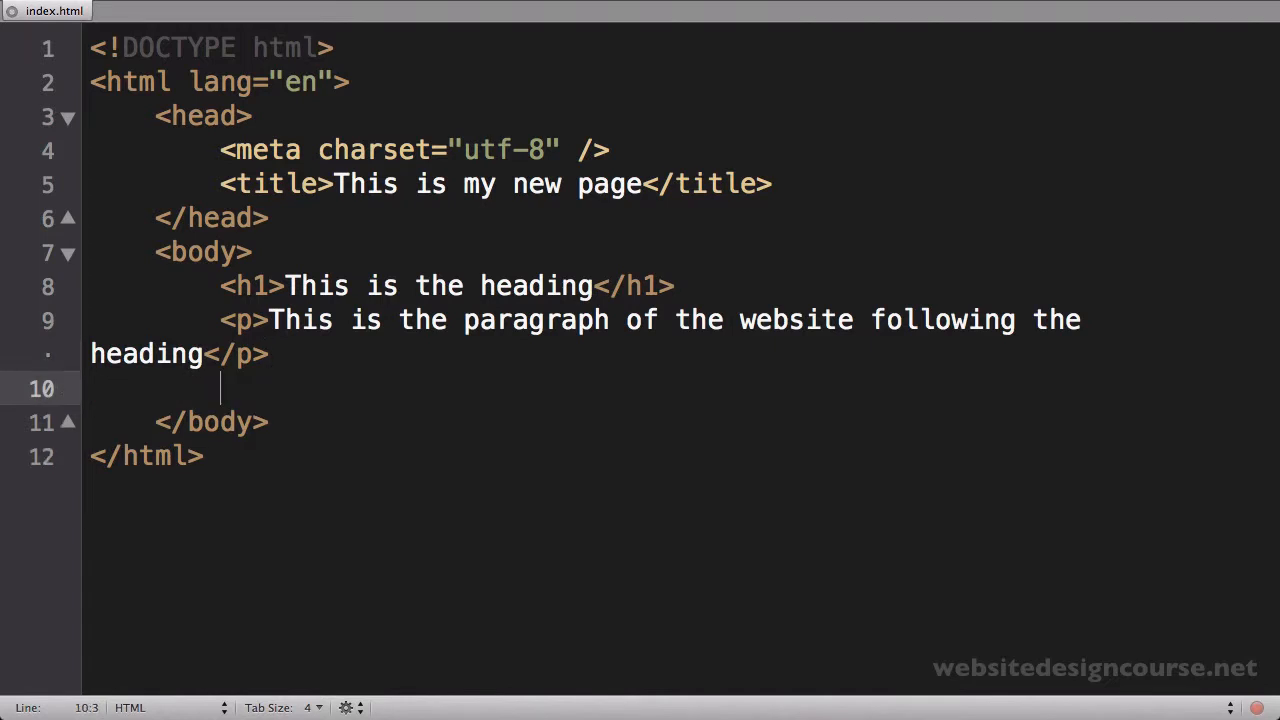
{"action": "type", "text": "<p>"}
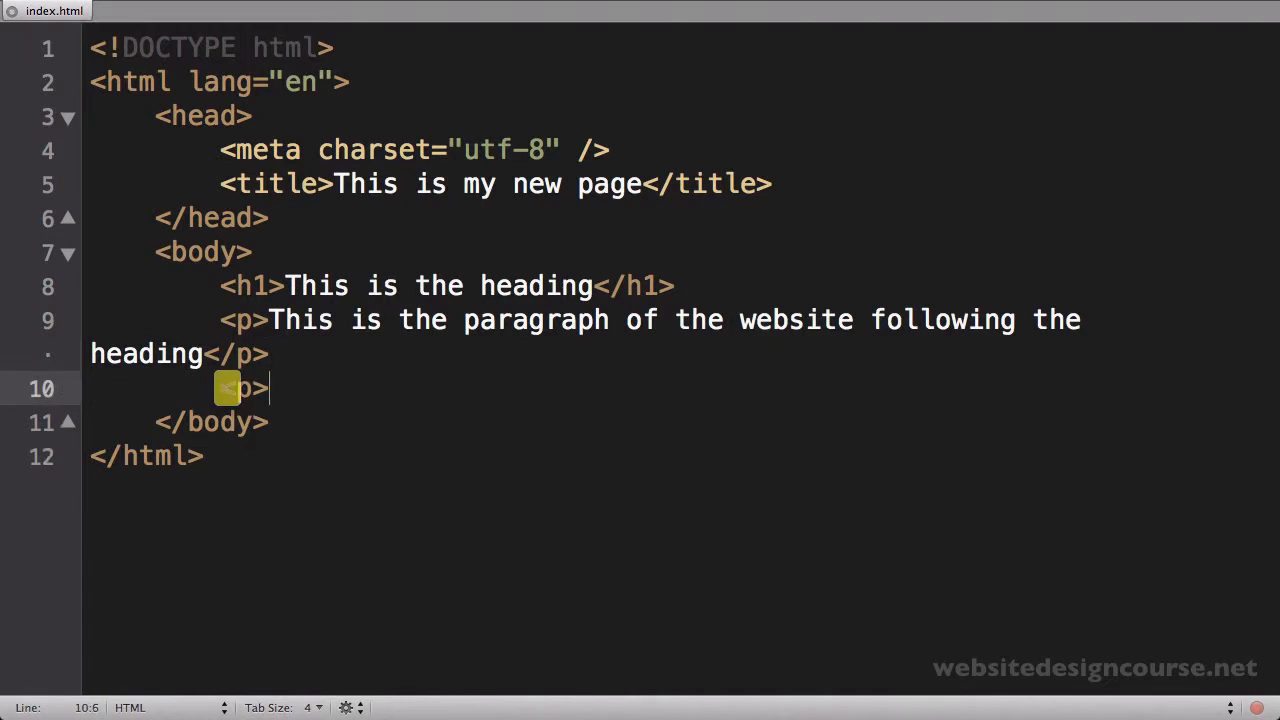
{"action": "type", "text": "This is the second paragraph</>"}
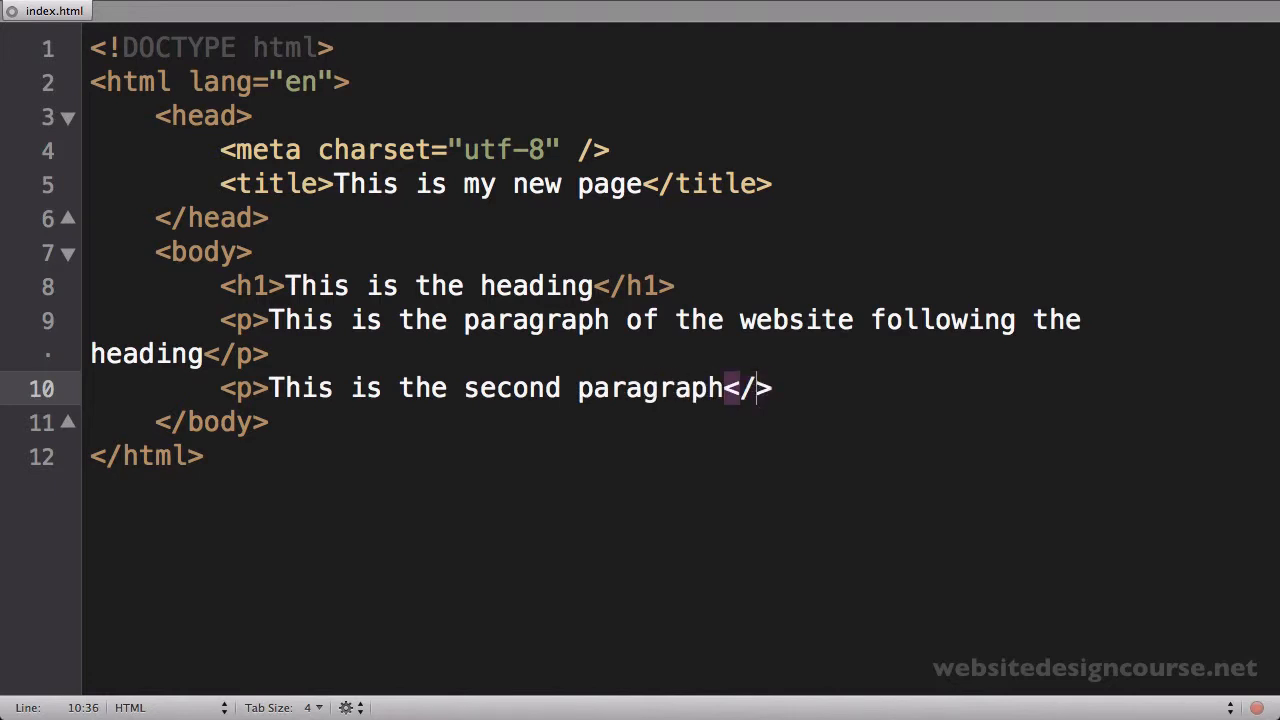
{"action": "type", "text": "p"}
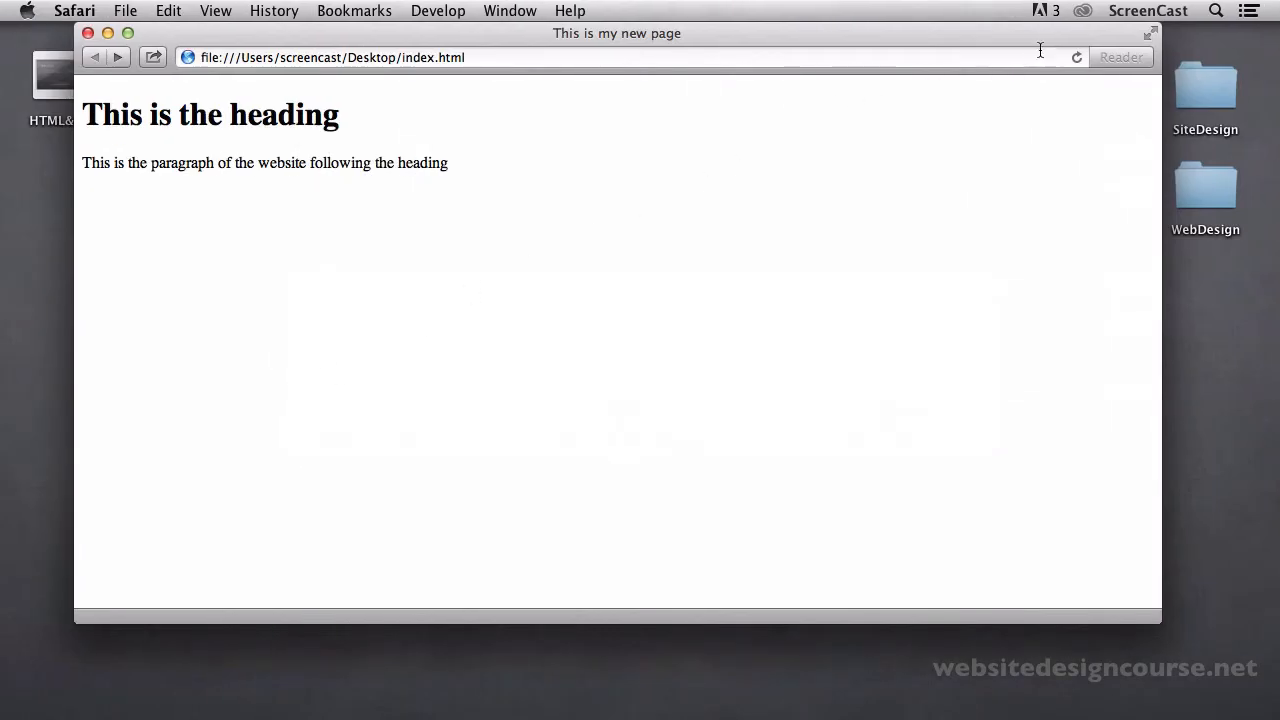
{"action": "mouse_move", "coordinate": [903, 208]}
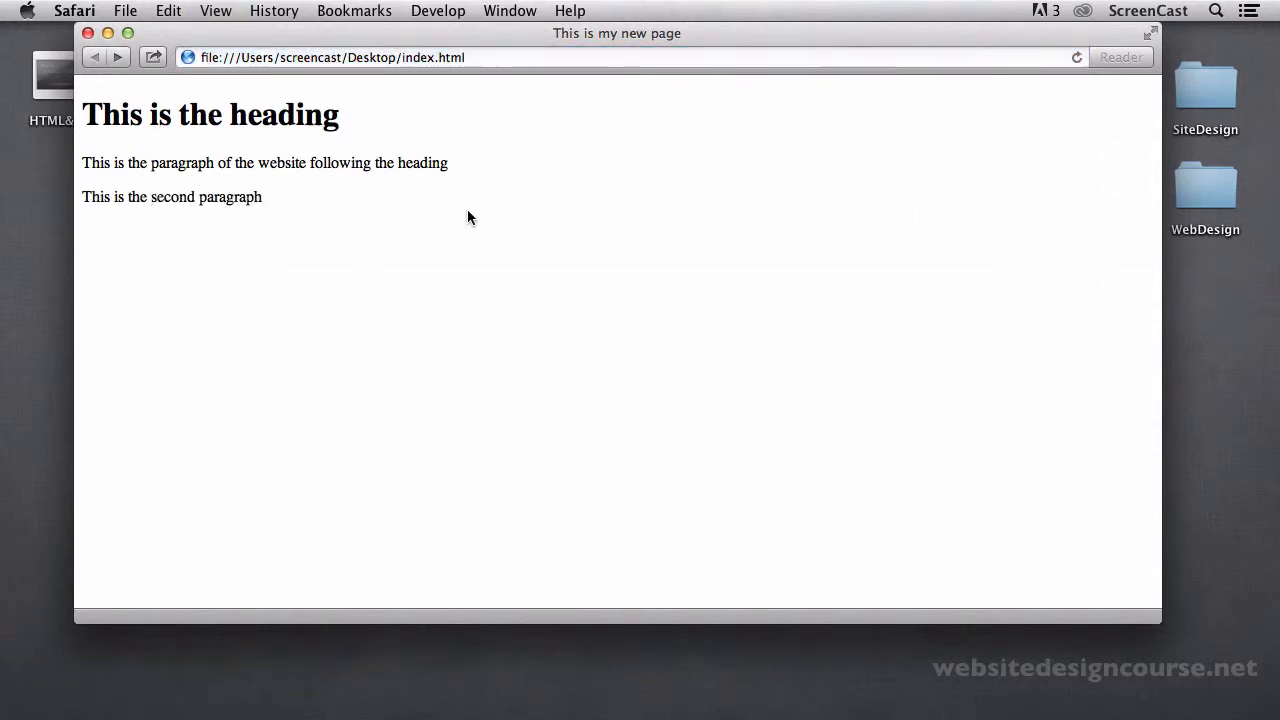
{"action": "mouse_move", "coordinate": [448, 268]}
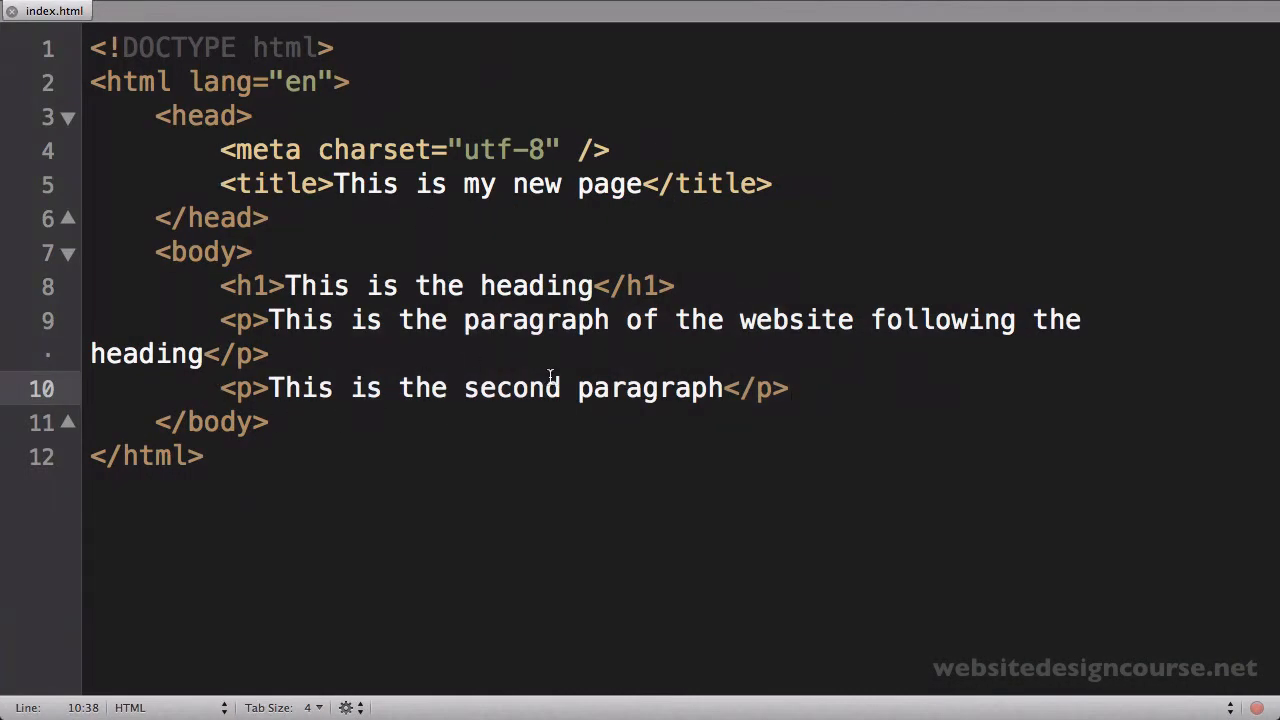
{"action": "mouse_move", "coordinate": [425, 300]}
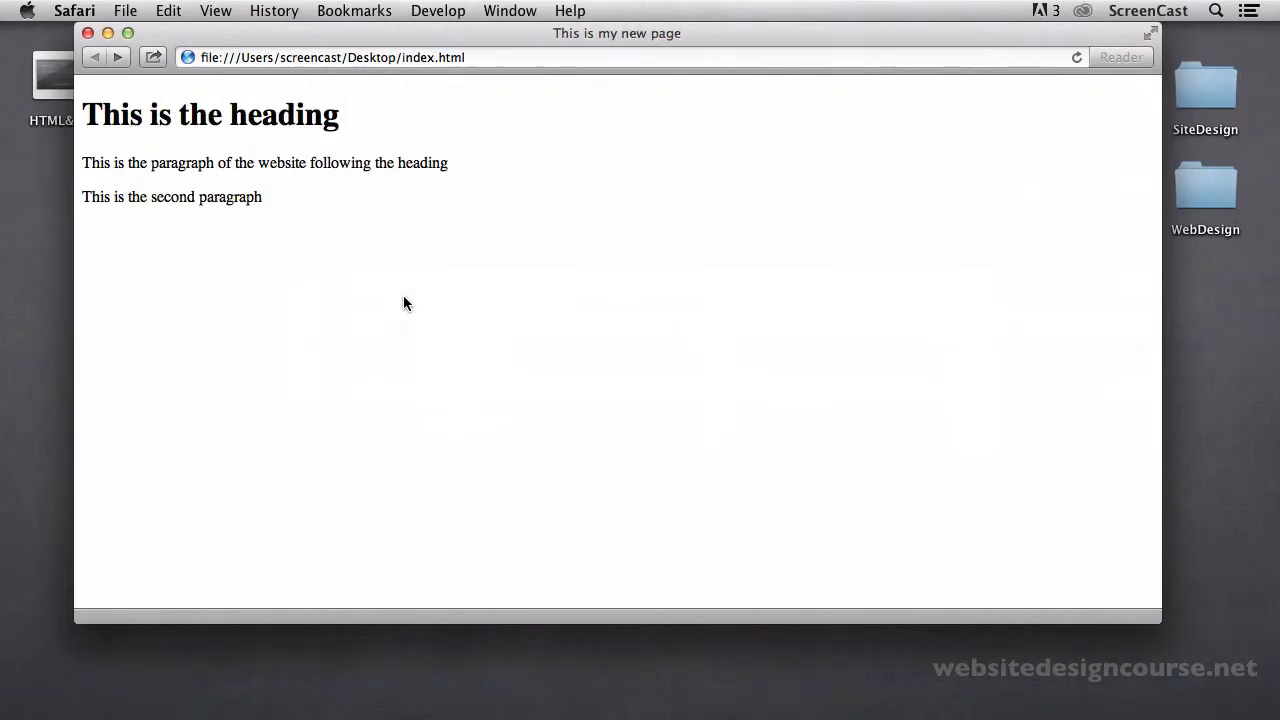
{"action": "mouse_move", "coordinate": [286, 222]}
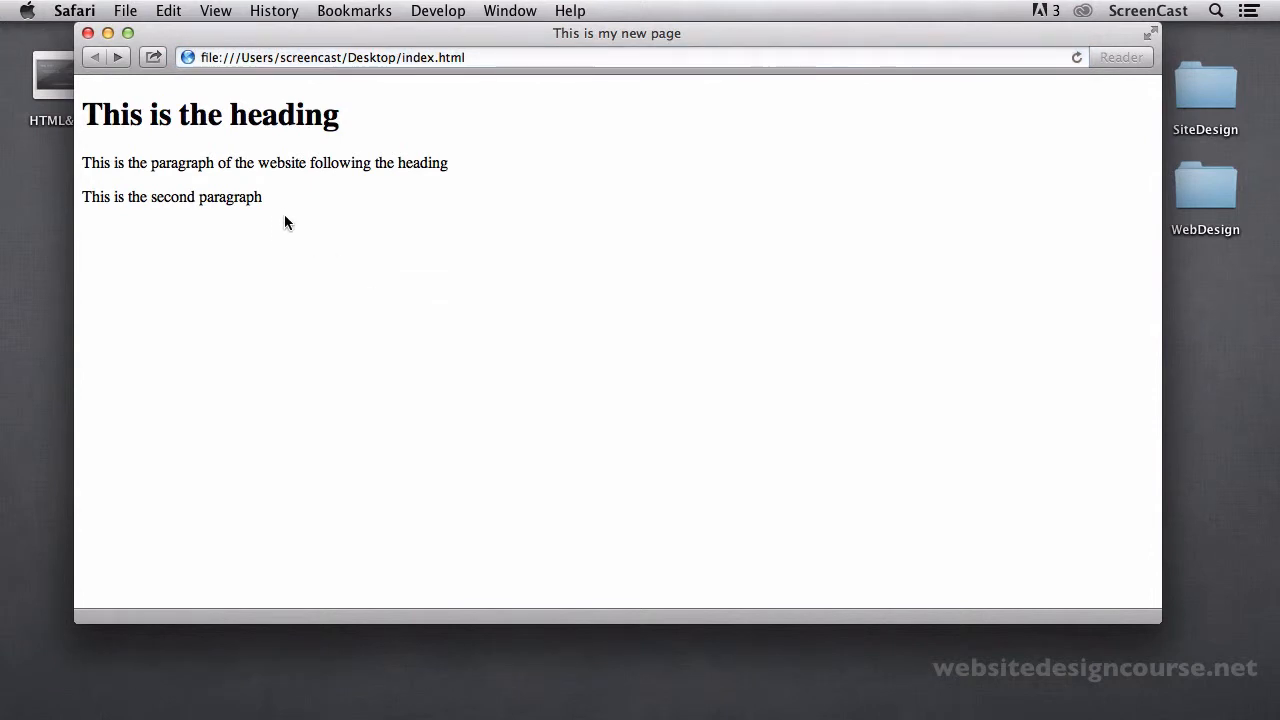
{"action": "mouse_move", "coordinate": [72, 196]}
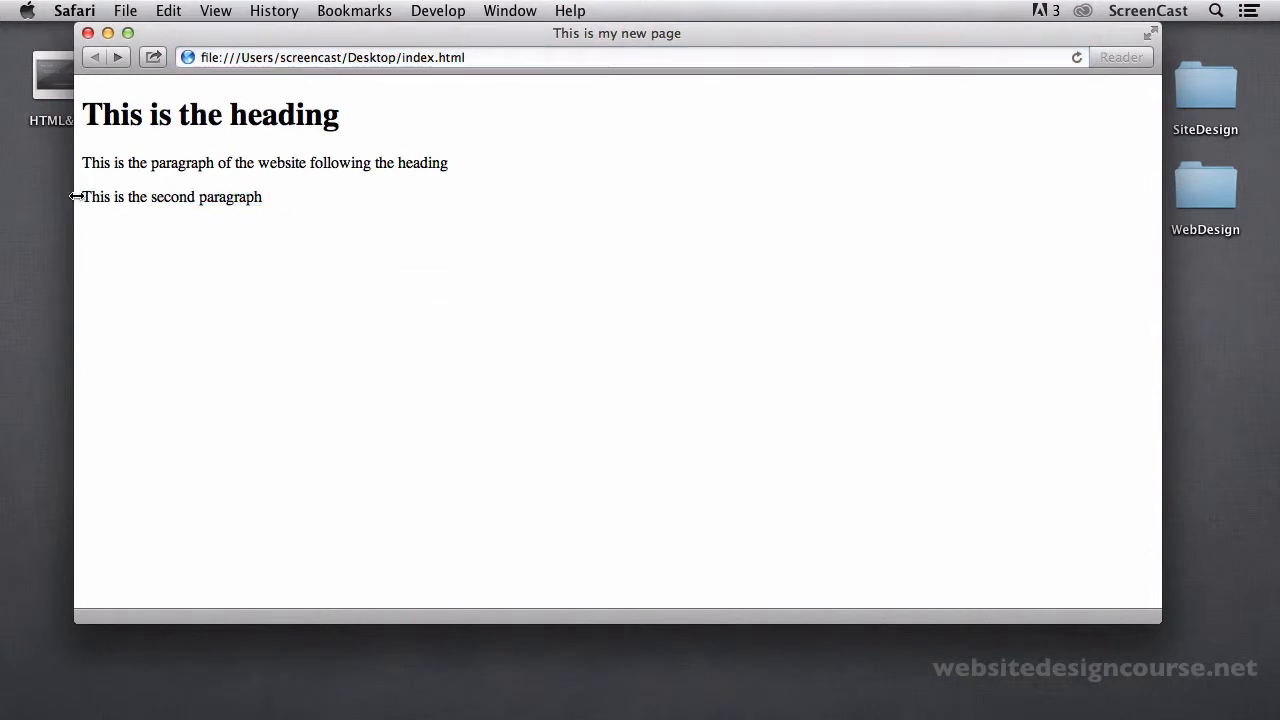
{"action": "mouse_move", "coordinate": [280, 222]}
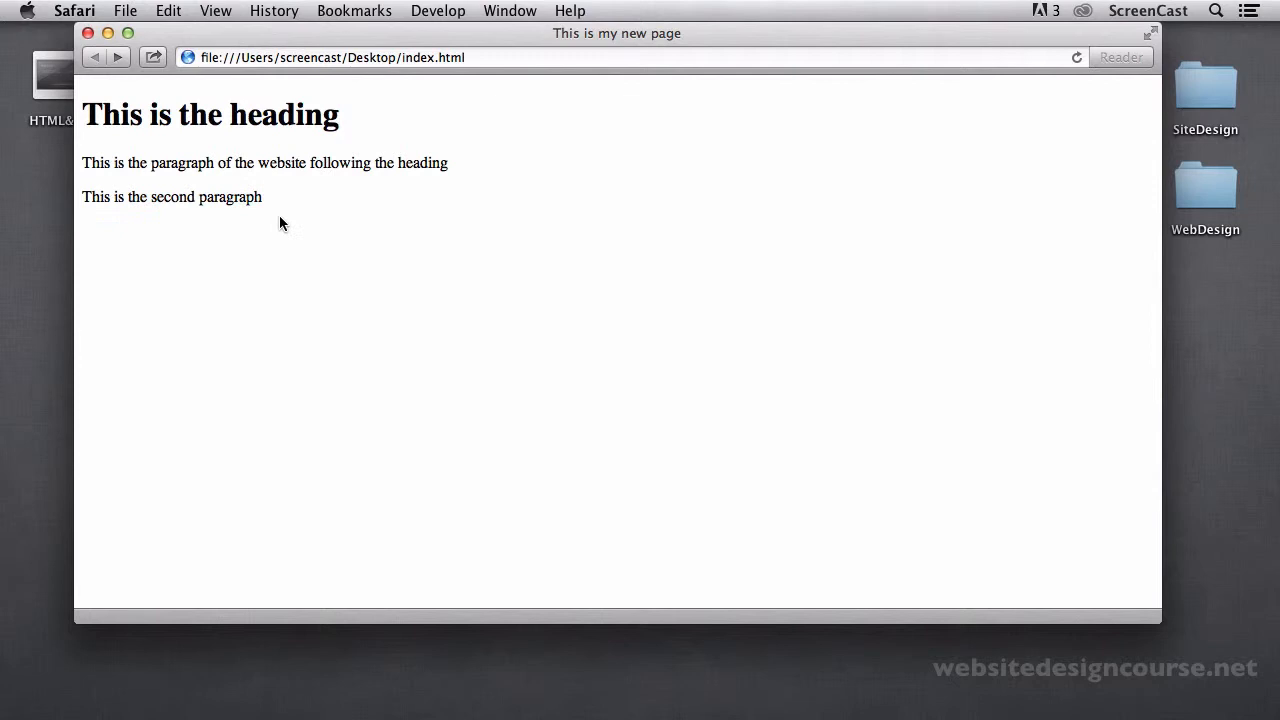
{"action": "mouse_move", "coordinate": [113, 165]}
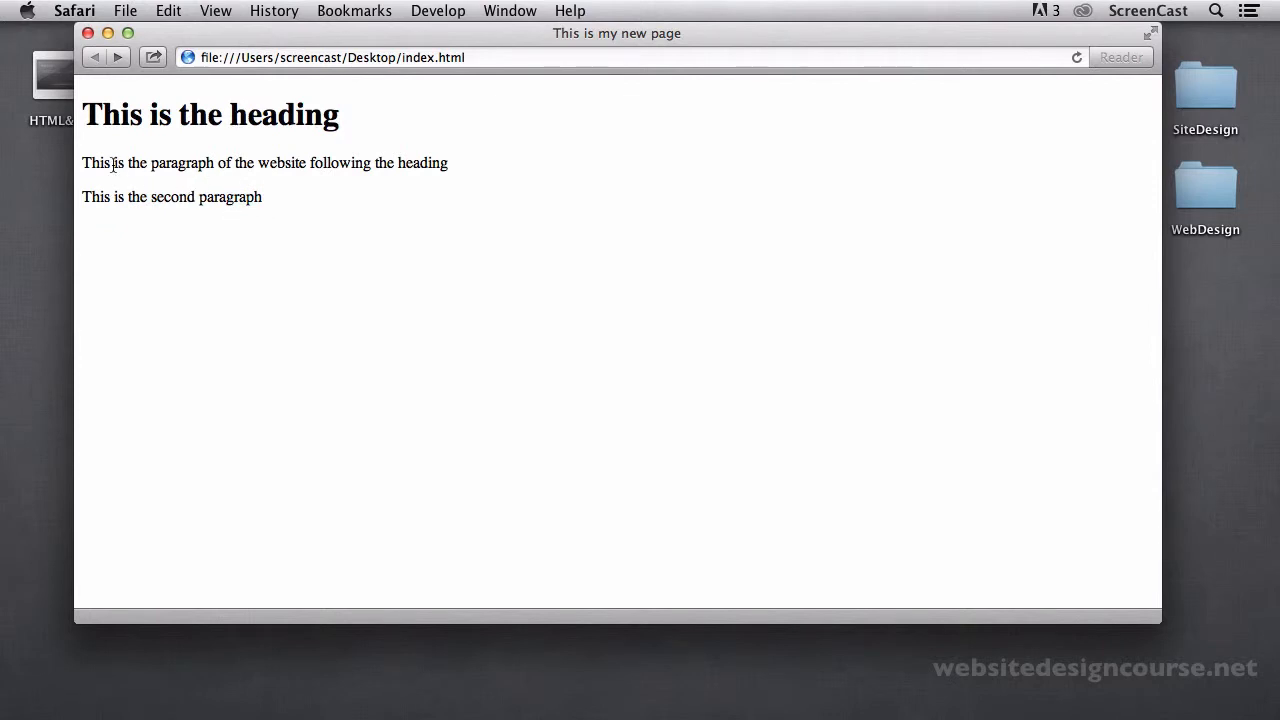
{"action": "mouse_move", "coordinate": [498, 162]}
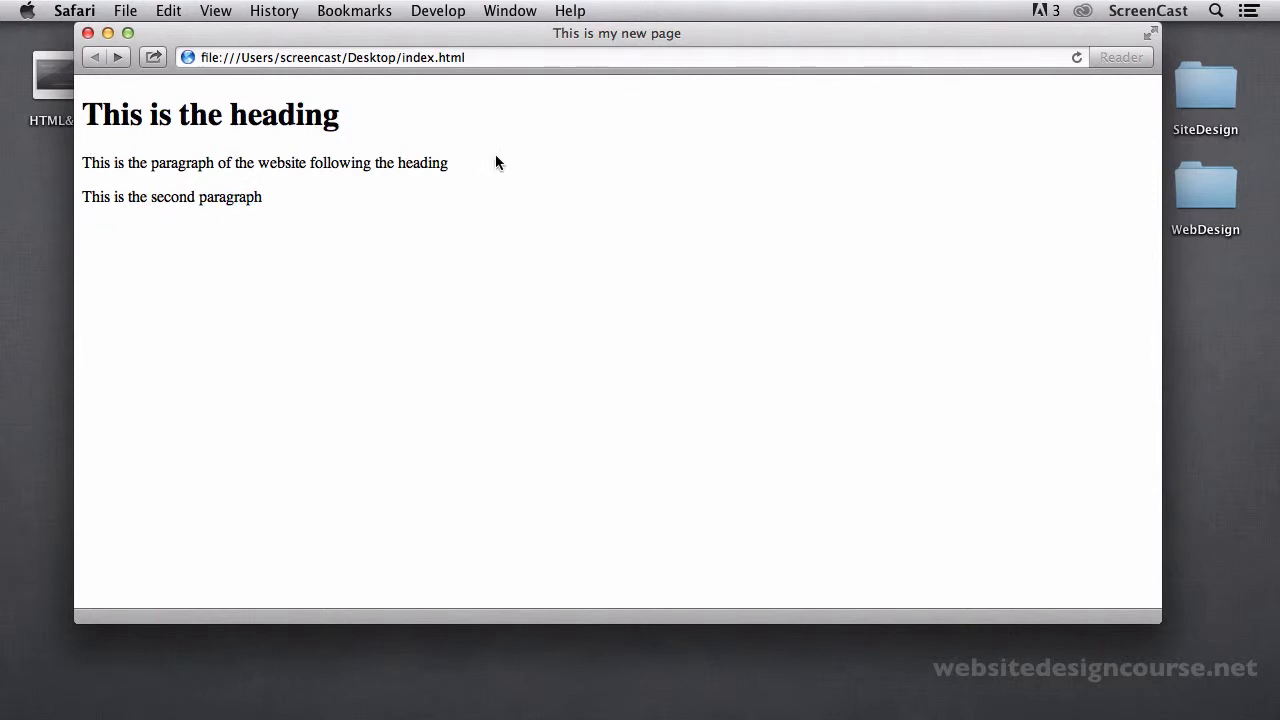
{"action": "mouse_move", "coordinate": [113, 232]}
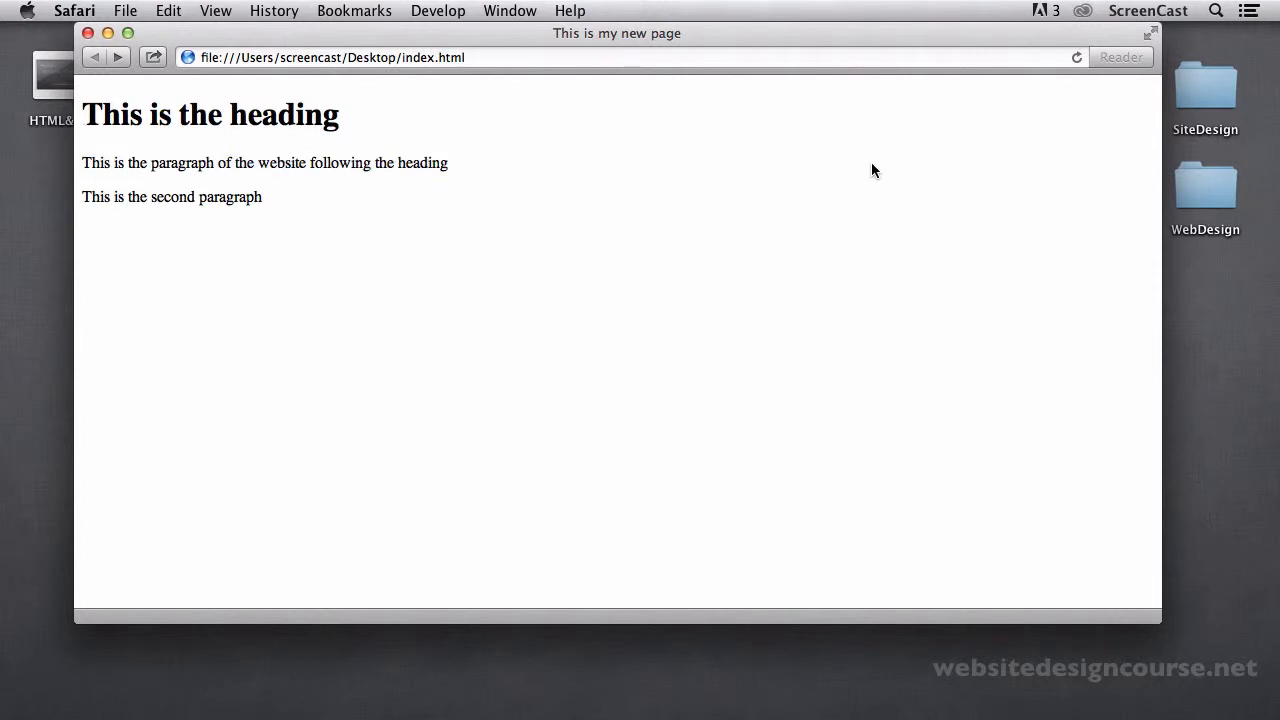
{"action": "mouse_move", "coordinate": [1022, 171]}
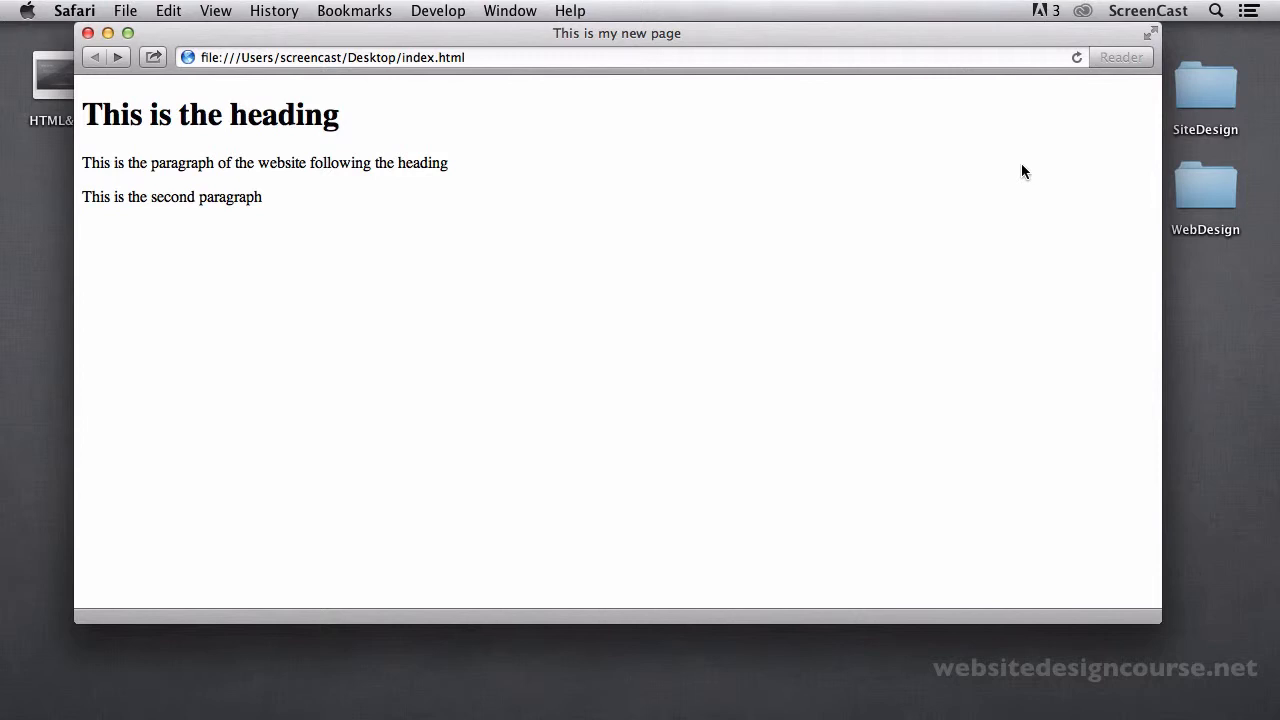
{"action": "mouse_move", "coordinate": [780, 210]}
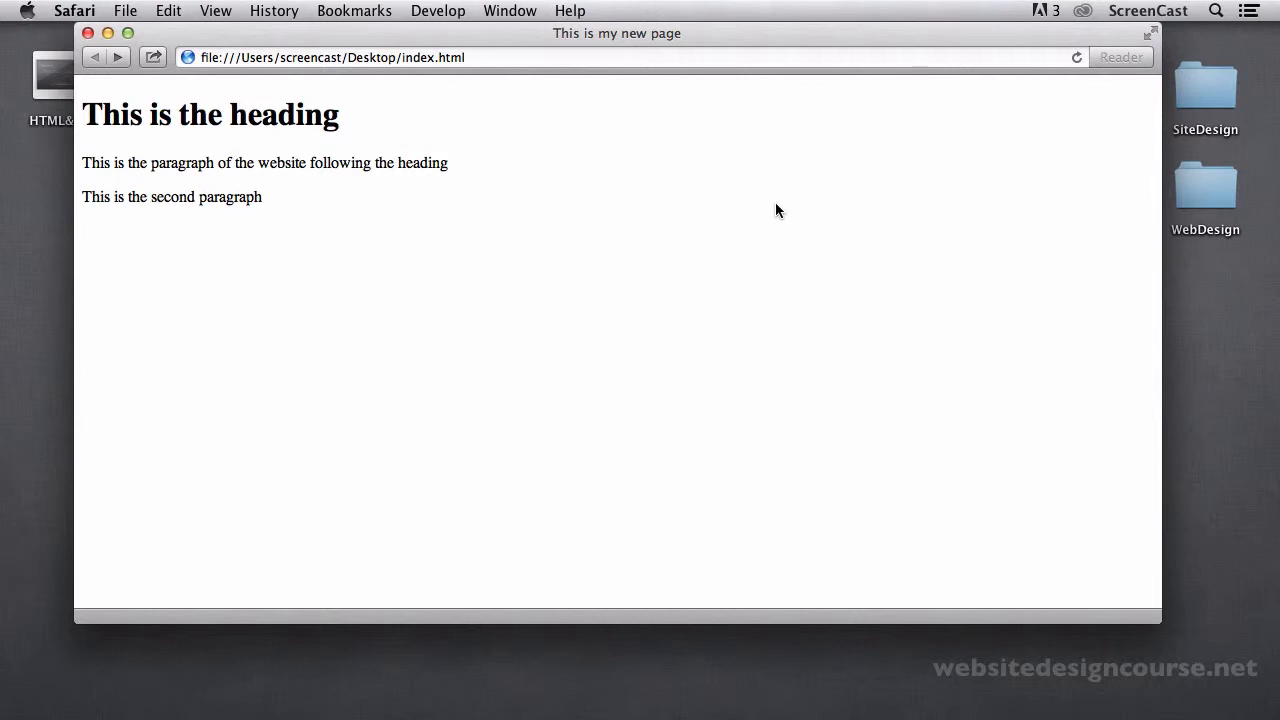
{"action": "mouse_move", "coordinate": [345, 118]}
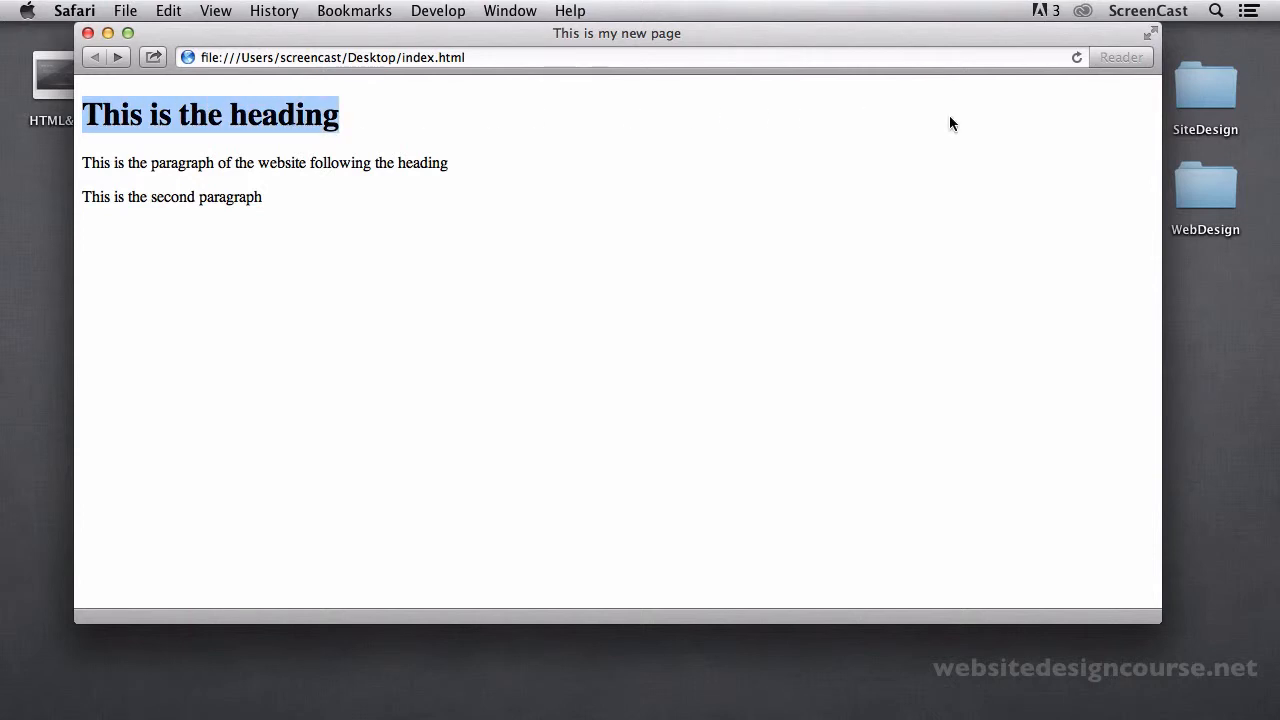
- Clear the heading selection in Safari after reviewing the rendered page
{"action": "left_click", "coordinate": [255, 115]}
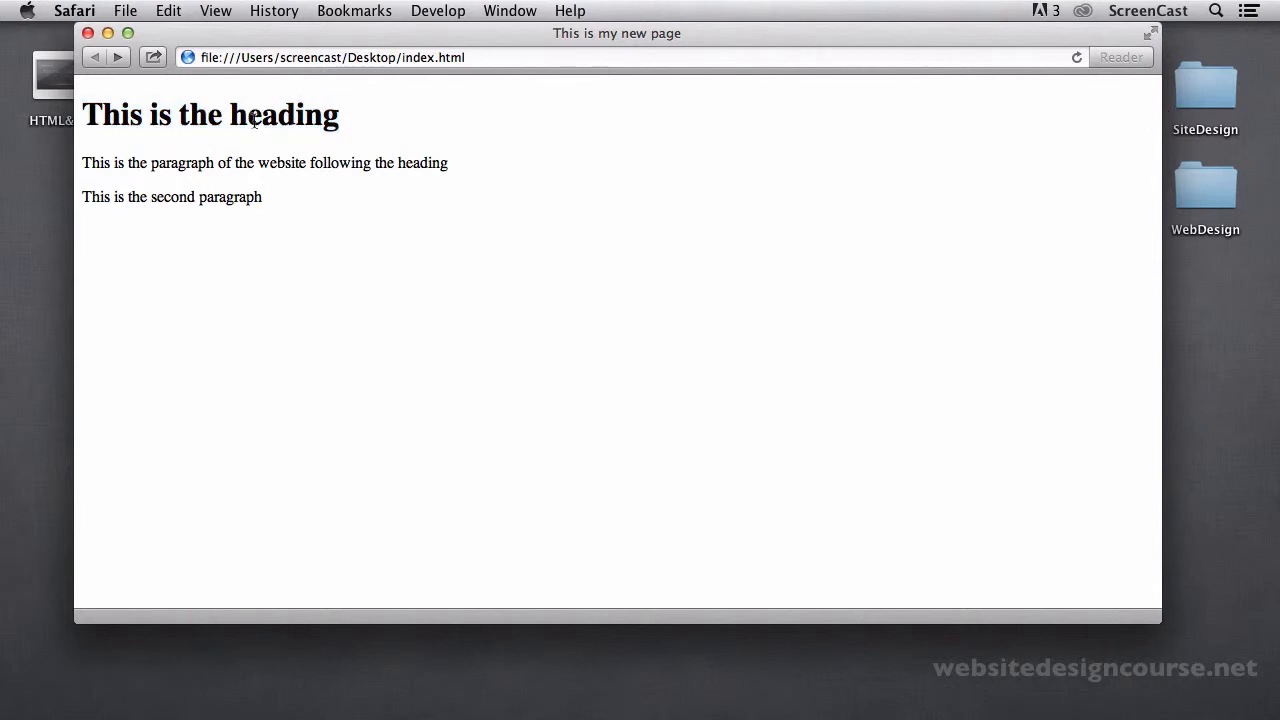
{"action": "mouse_move", "coordinate": [352, 122]}
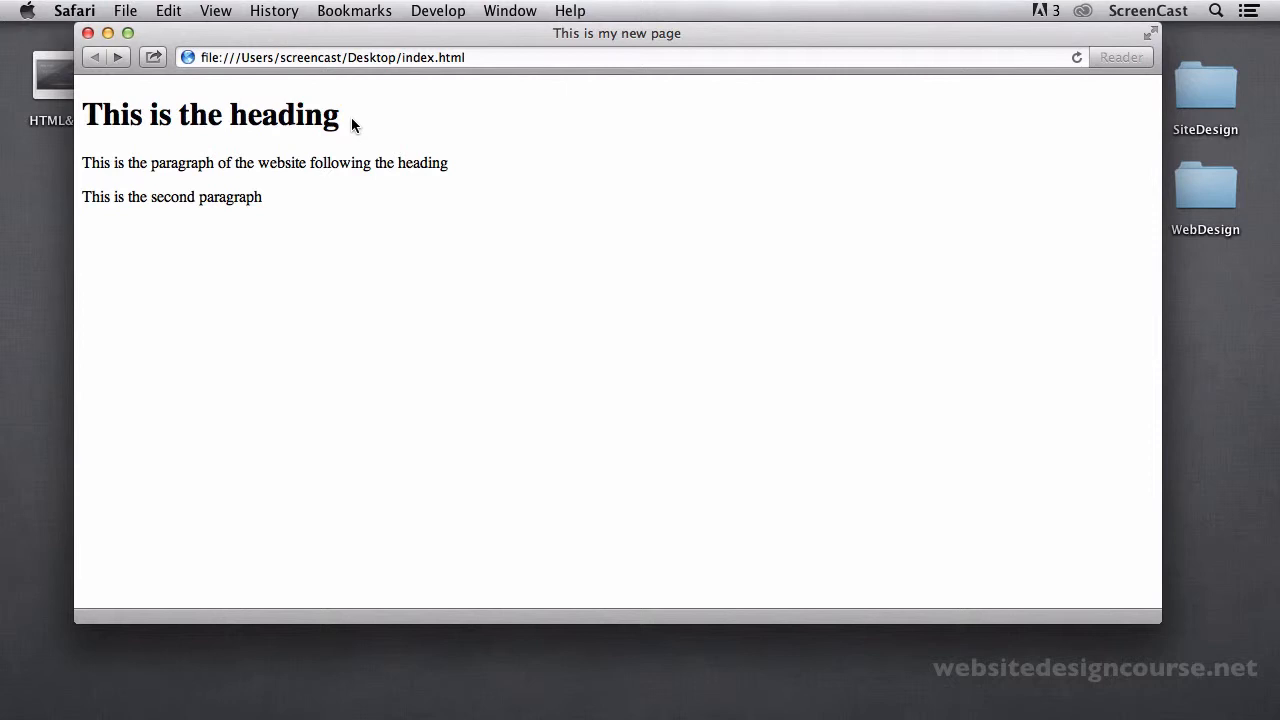
{"action": "mouse_move", "coordinate": [226, 249]}
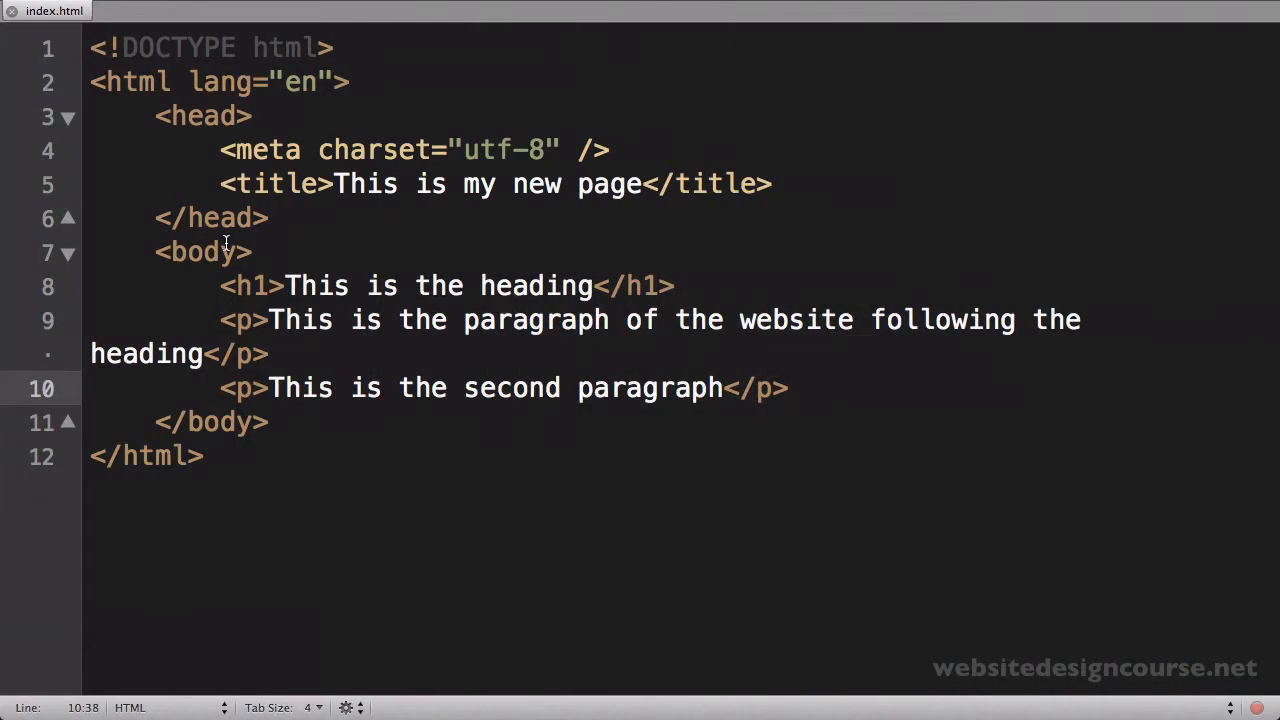
- Wrap 'paragraph' on line 9 in <strong> and </strong> tags
{"action": "left_click", "coordinate": [789, 388]}
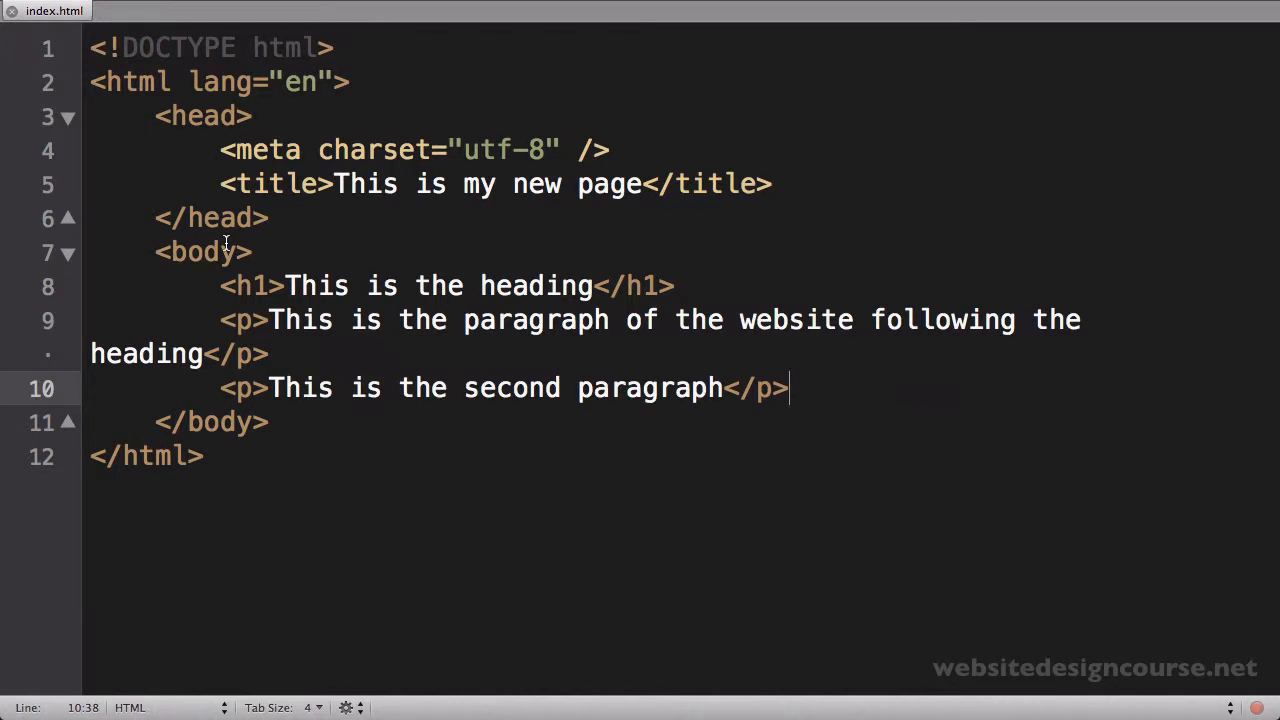
{"action": "mouse_move", "coordinate": [335, 336]}
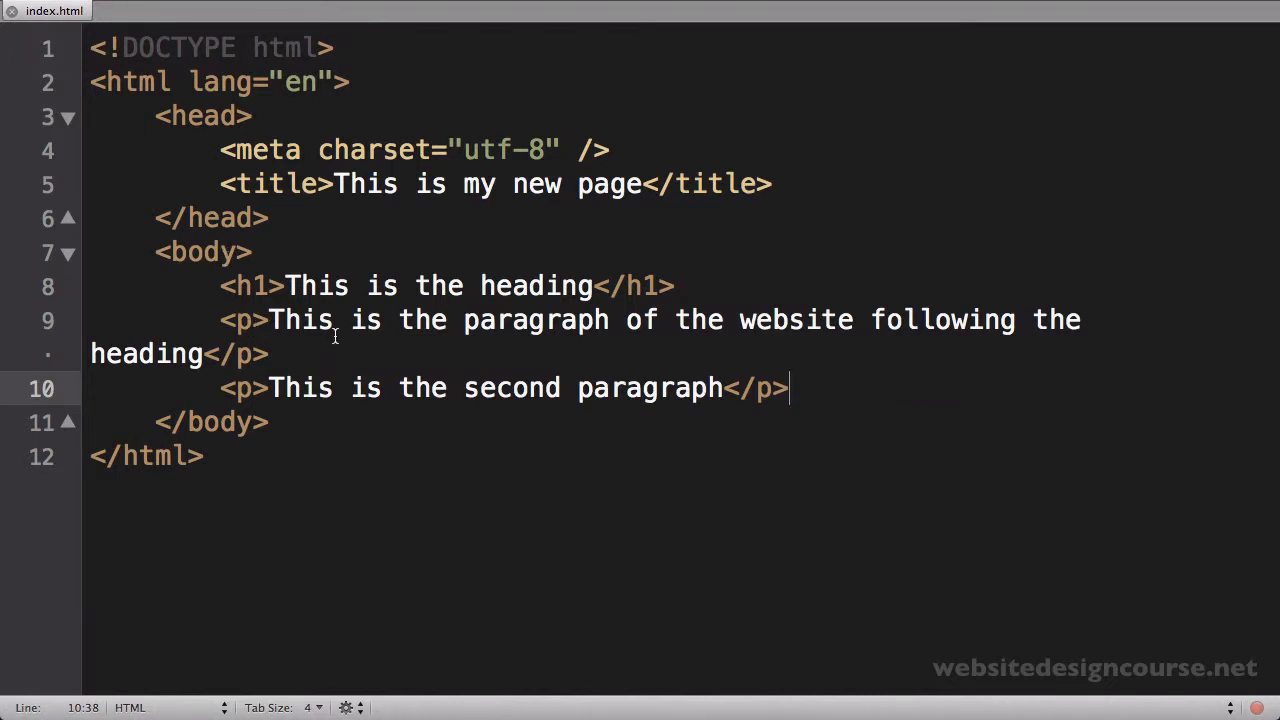
{"action": "left_click", "coordinate": [461, 320]}
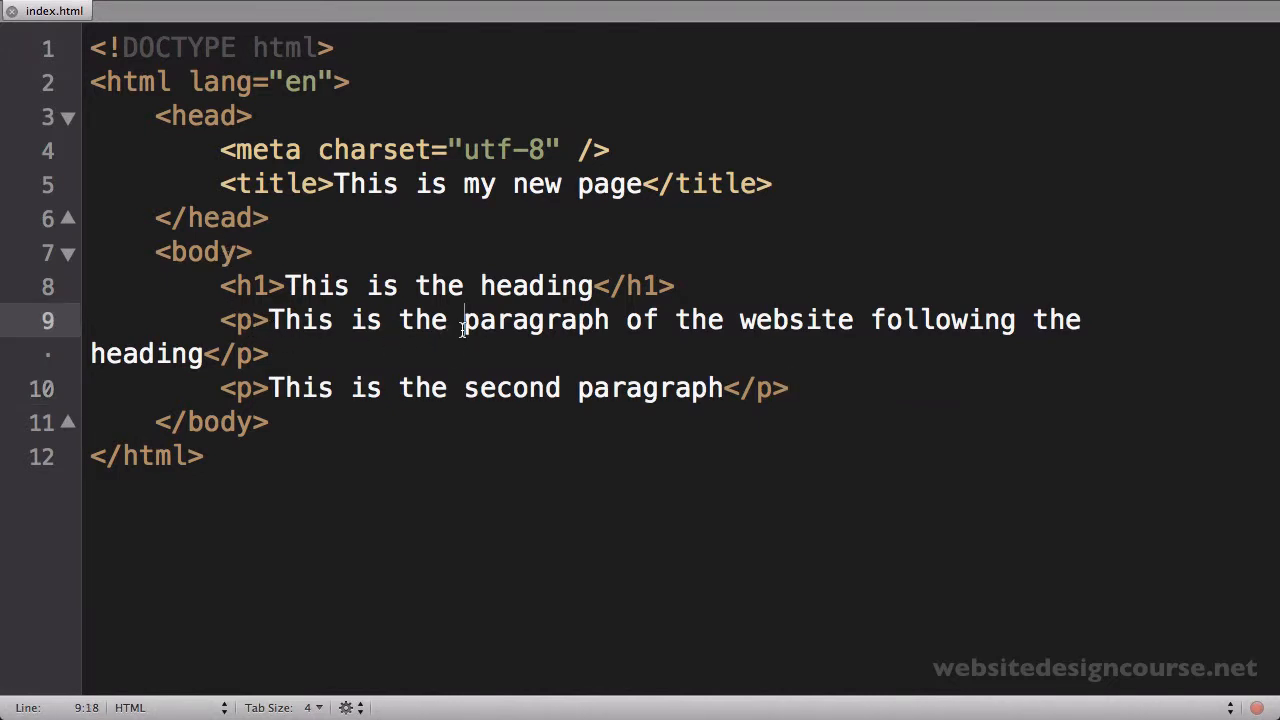
{"action": "mouse_move", "coordinate": [595, 320]}
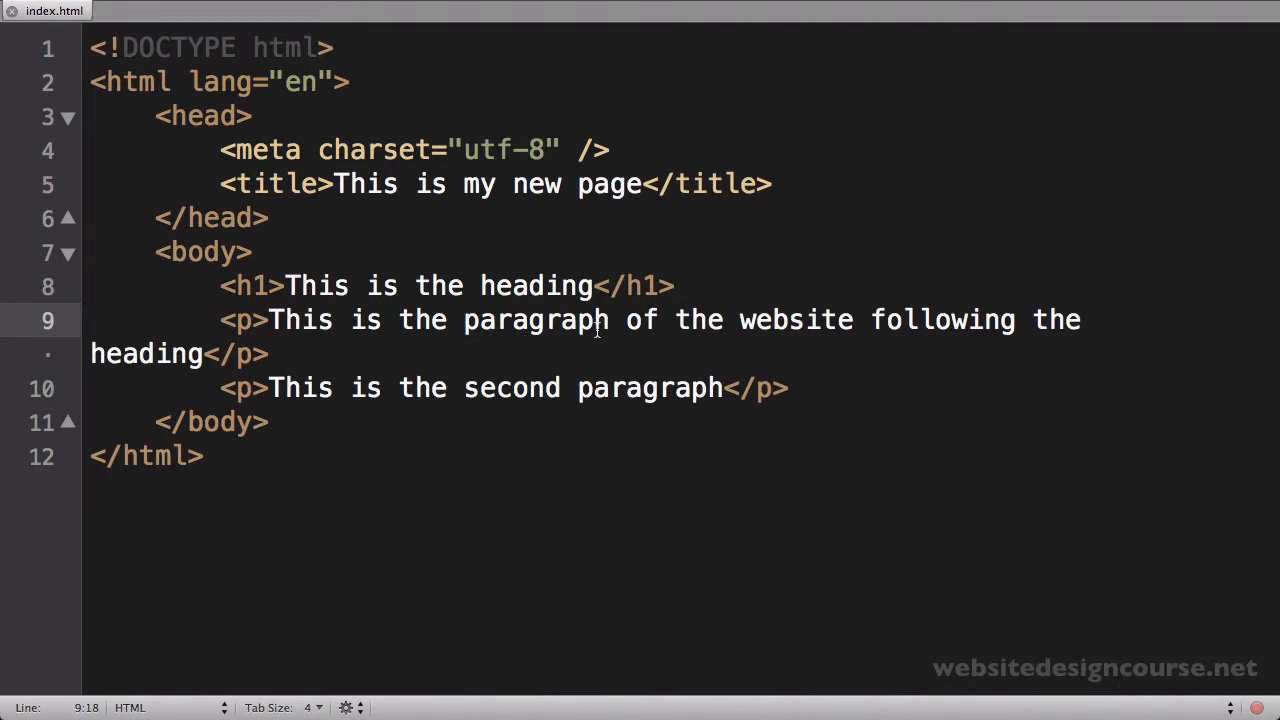
{"action": "mouse_move", "coordinate": [474, 338]}
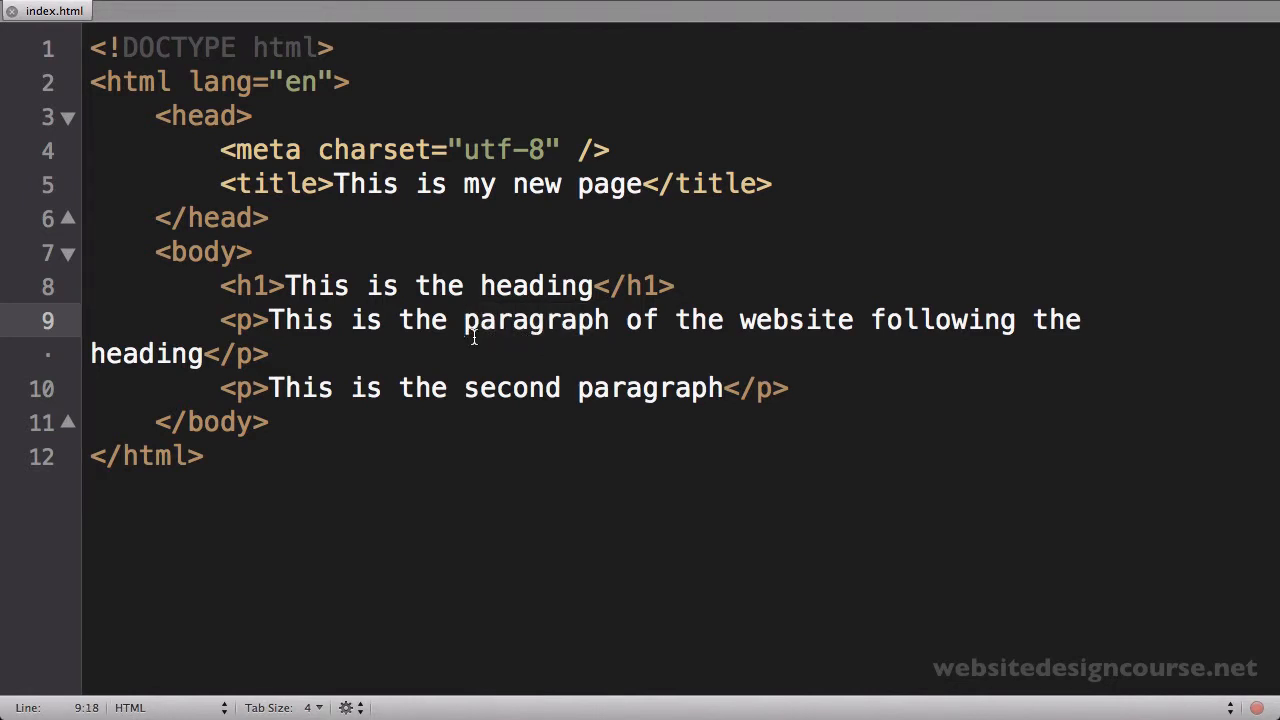
{"action": "type", "text": "<strong>"}
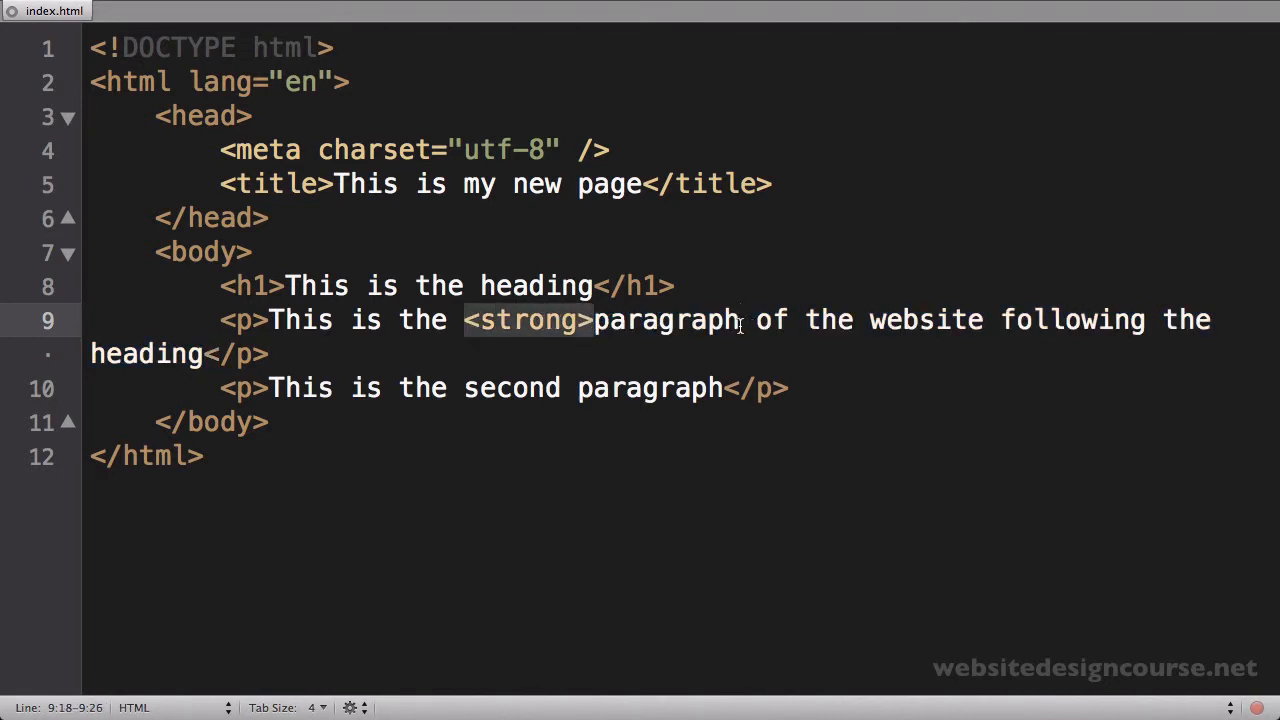
{"action": "type", "text": "</strong>"}
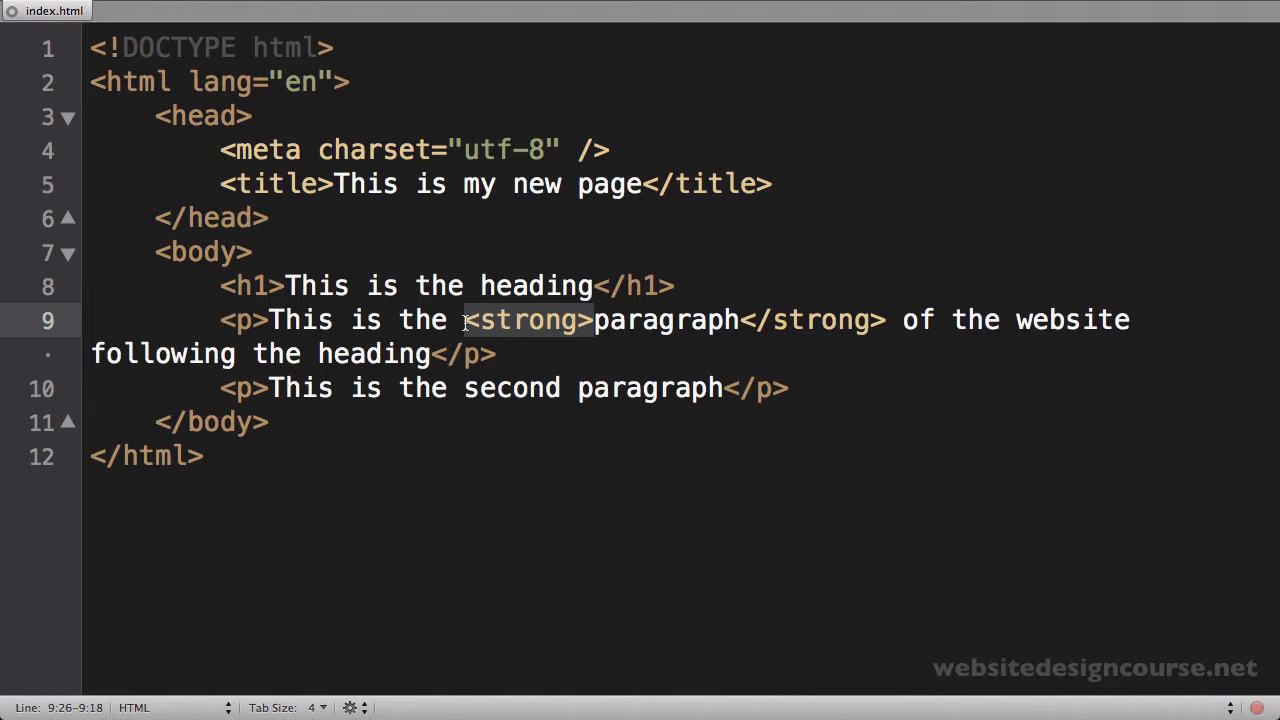
{"action": "mouse_move", "coordinate": [507, 320]}
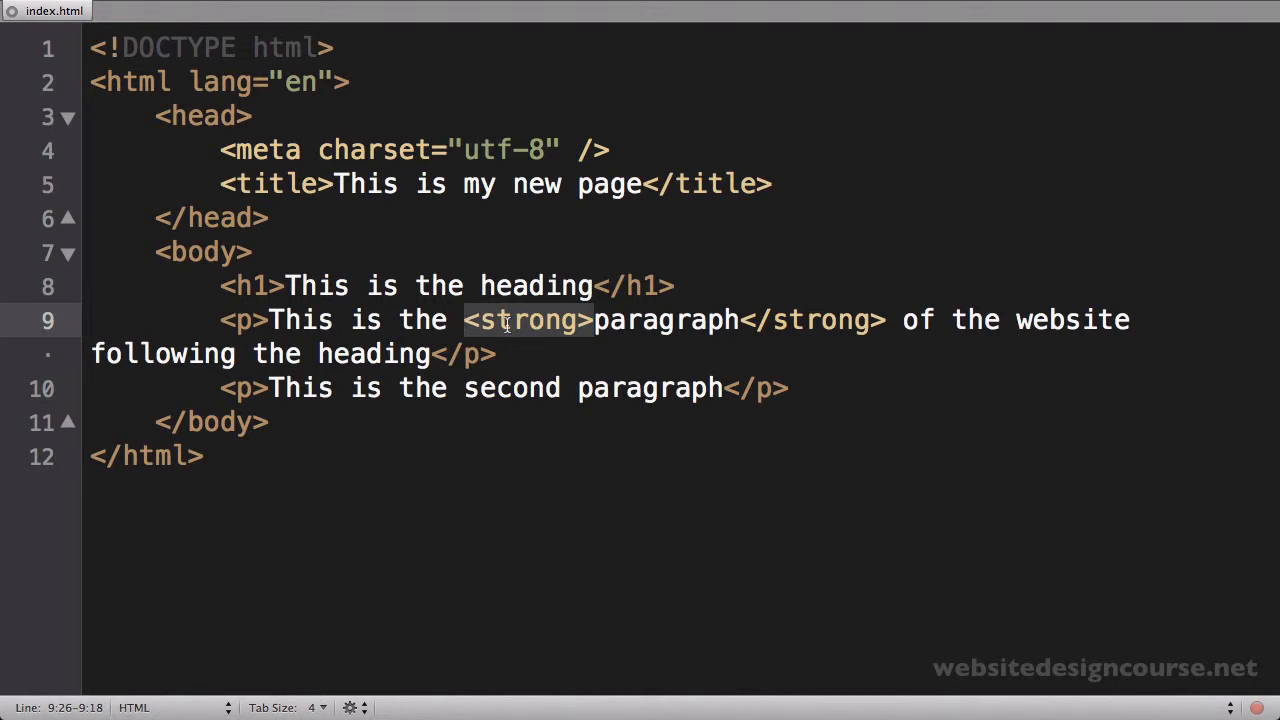
{"action": "double_click", "coordinate": [665, 320]}
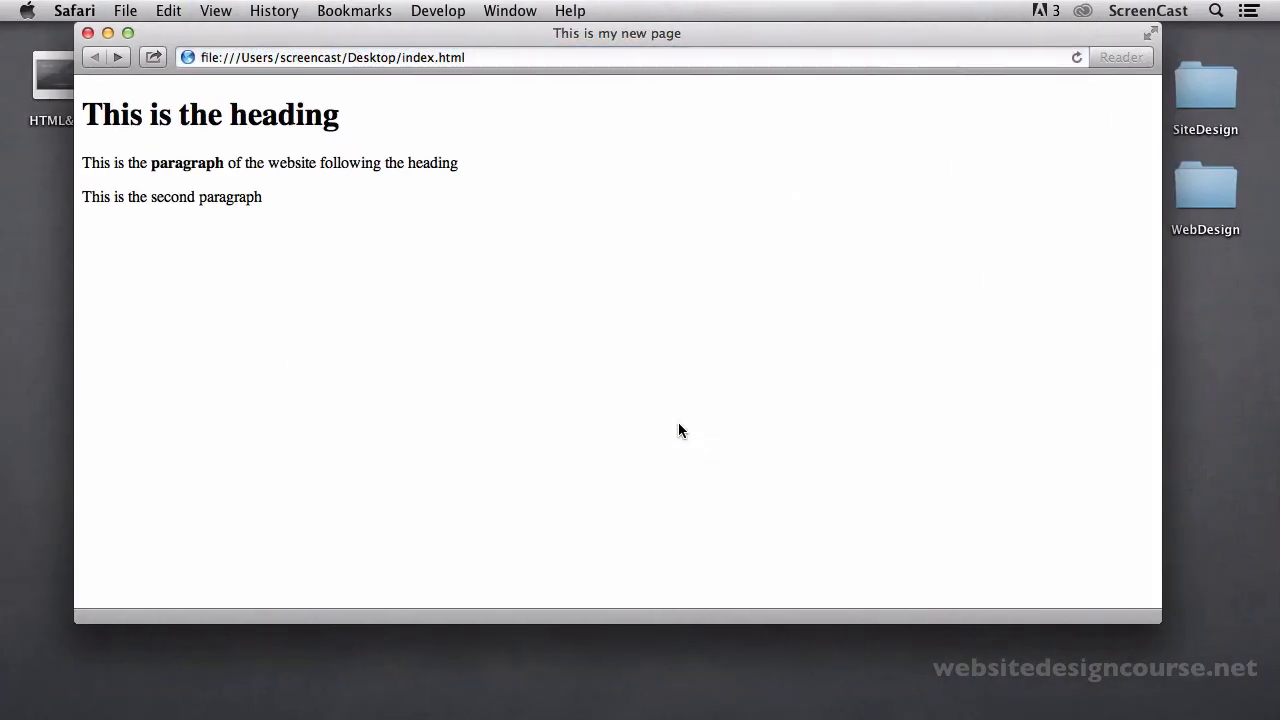
- Check the bold 'paragraph' in Safari, then highlight the first paragraph's opening words in TextMate
{"action": "double_click", "coordinate": [186, 163]}
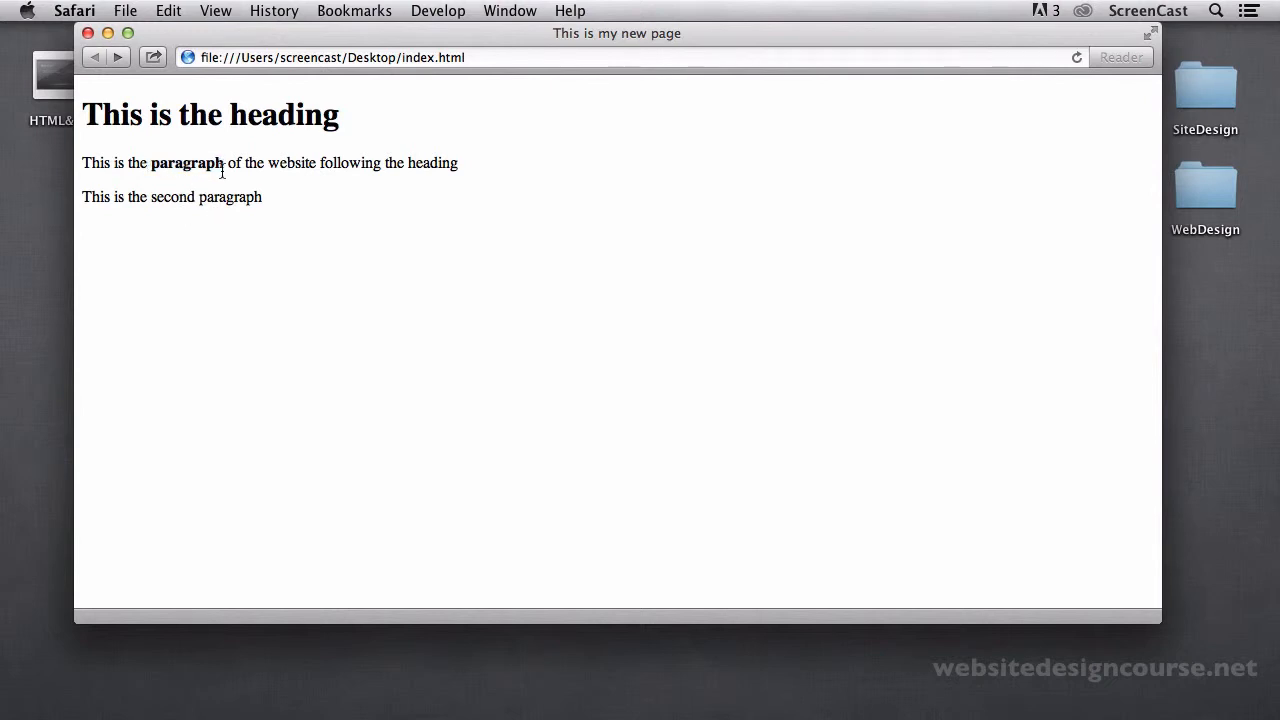
{"action": "mouse_move", "coordinate": [178, 172]}
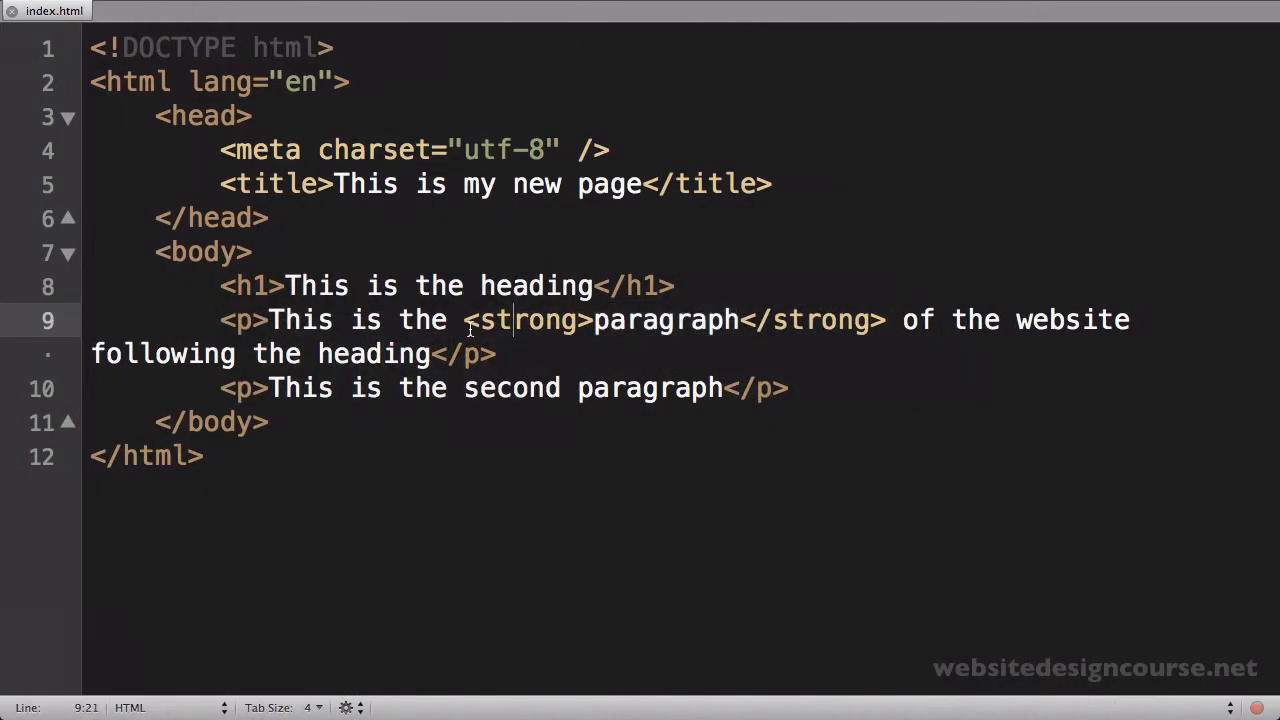
{"action": "left_click_drag", "start_coordinate": [464, 319], "coordinate": [820, 319]}
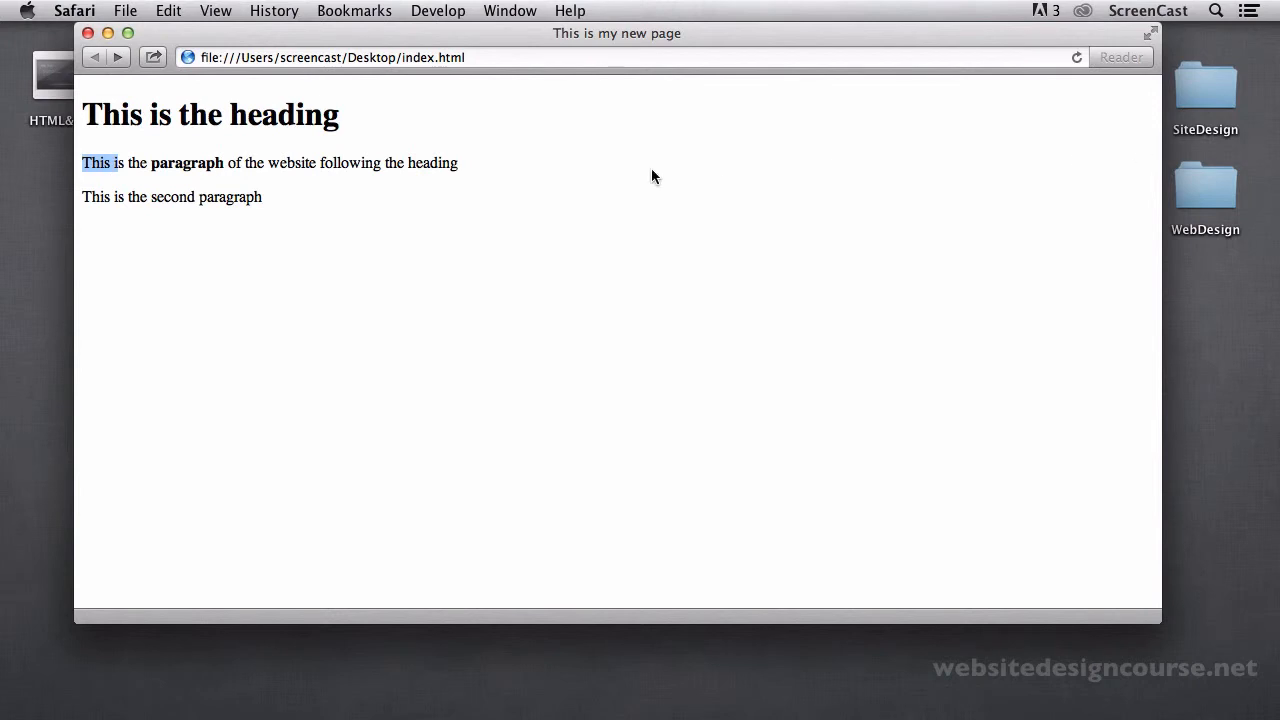
{"action": "mouse_move", "coordinate": [651, 162]}
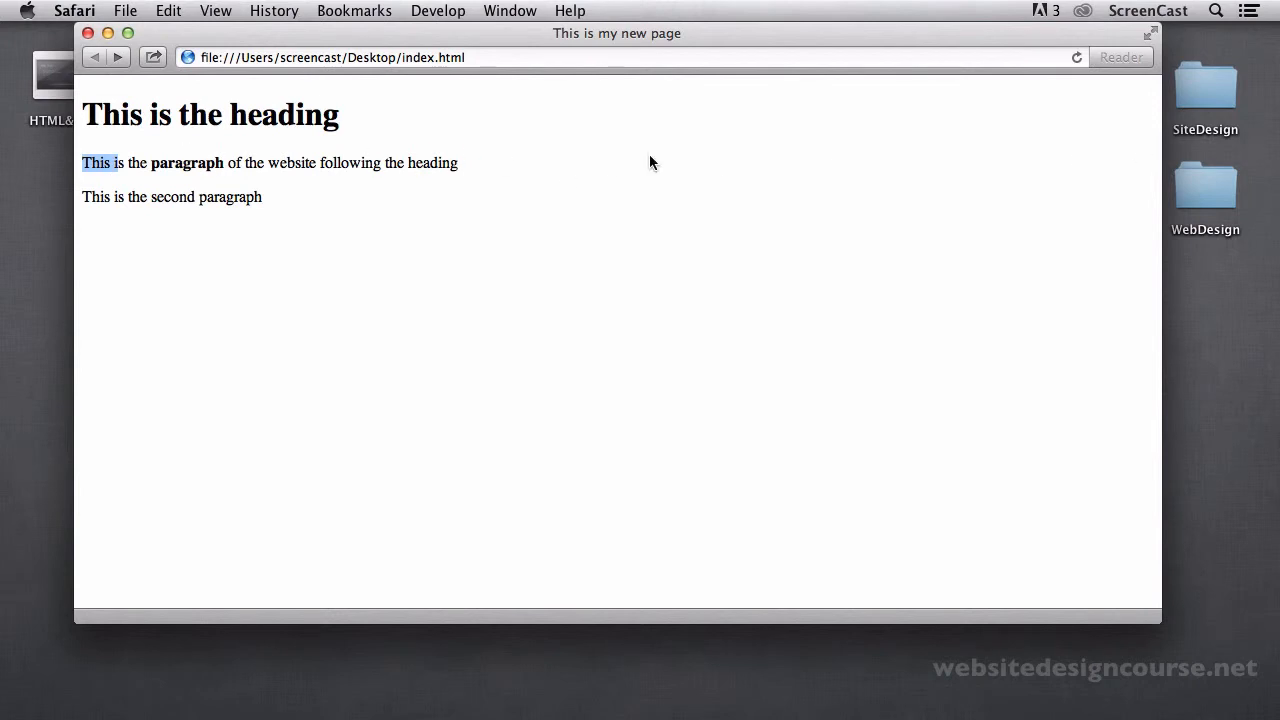
{"action": "mouse_move", "coordinate": [619, 191]}
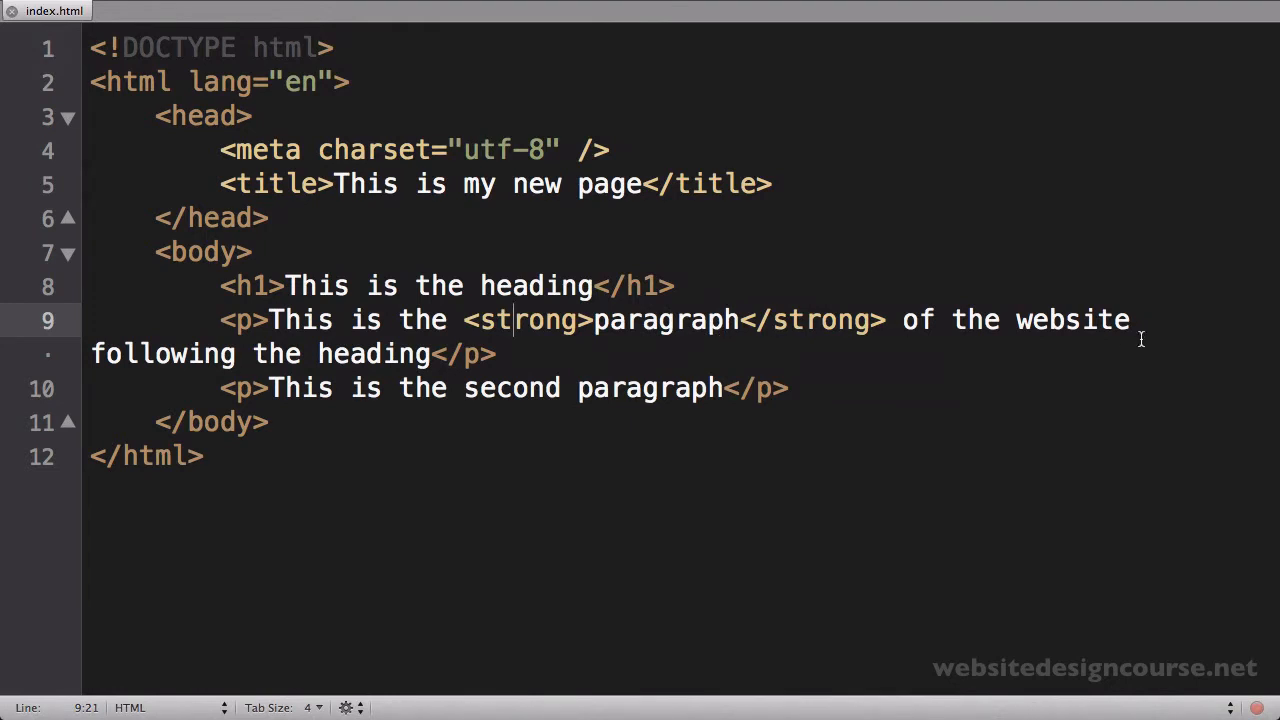
- Wrap 'of the website' in <em> tags and return to Safari to view it
{"action": "type", "text": "<"}
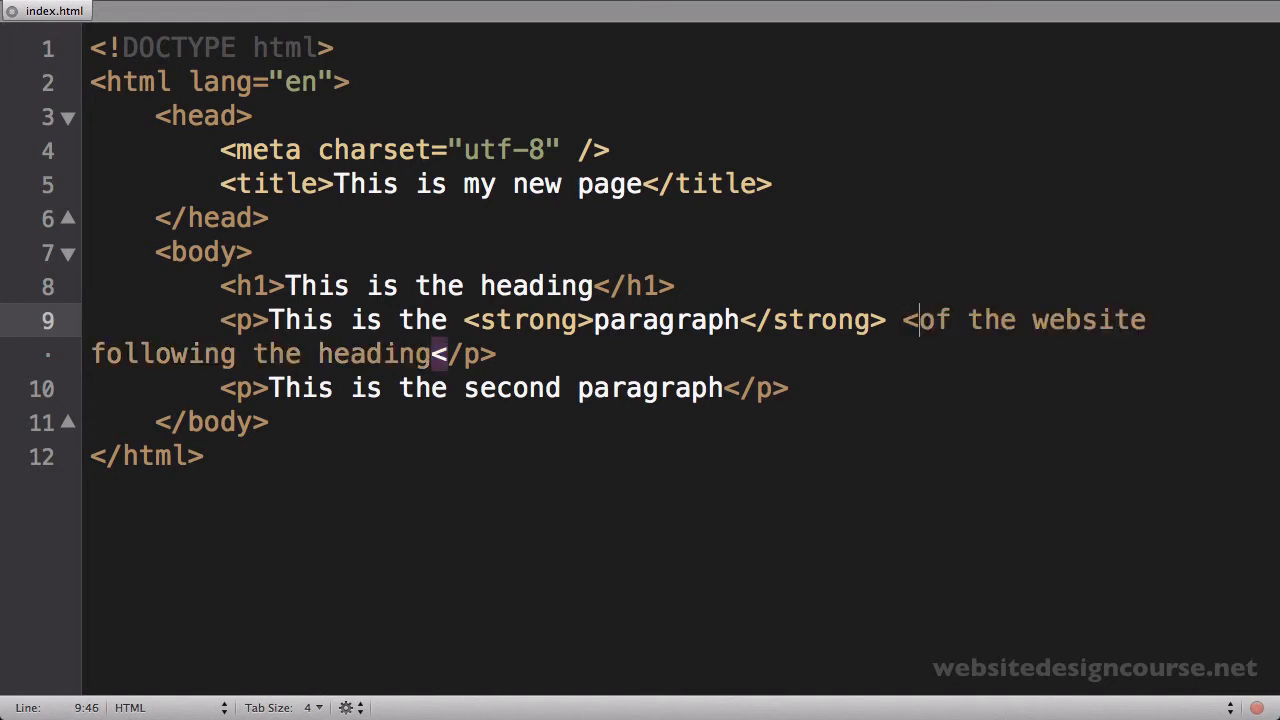
{"action": "type", "text": "em>"}
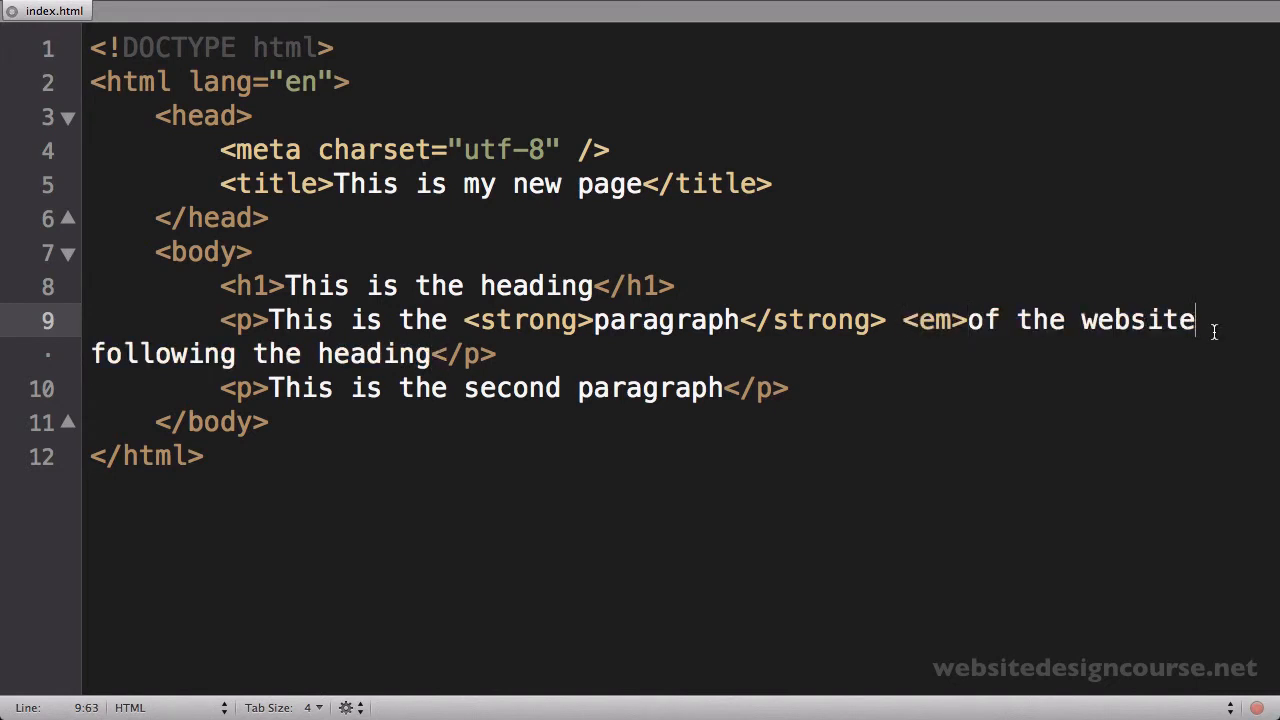
{"action": "type", "text": "</em>"}
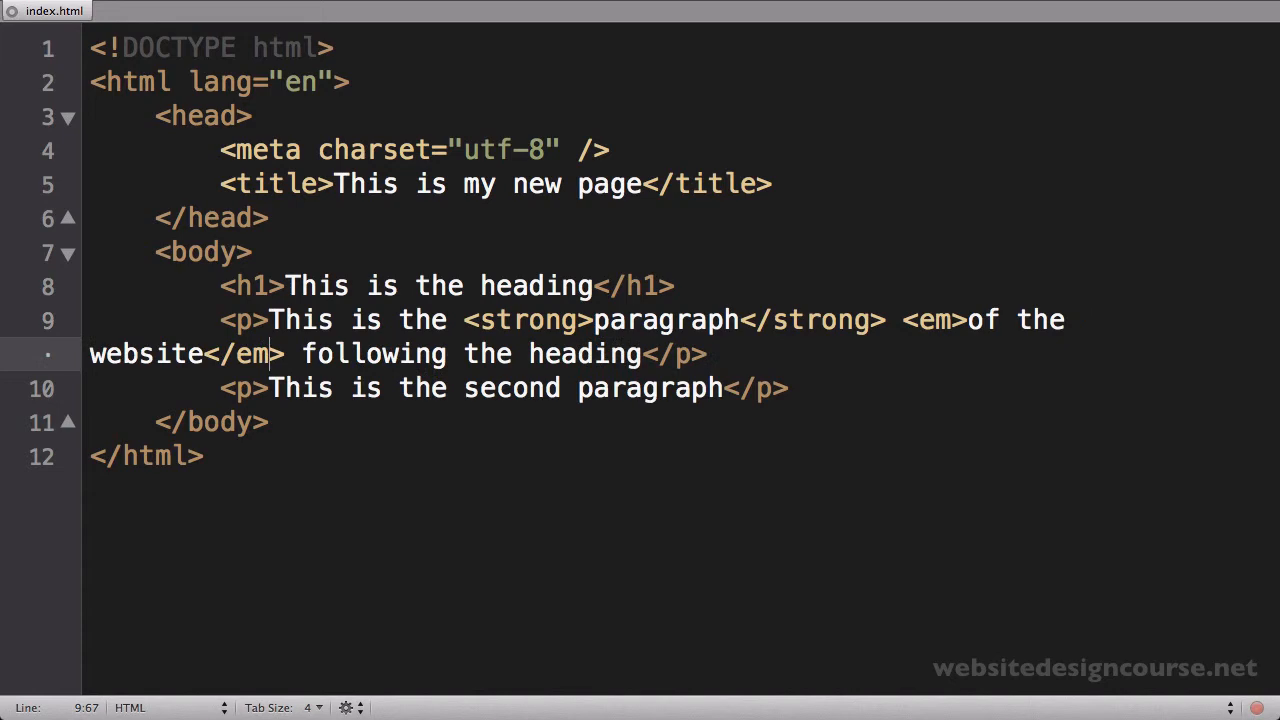
{"action": "mouse_move", "coordinate": [883, 414]}
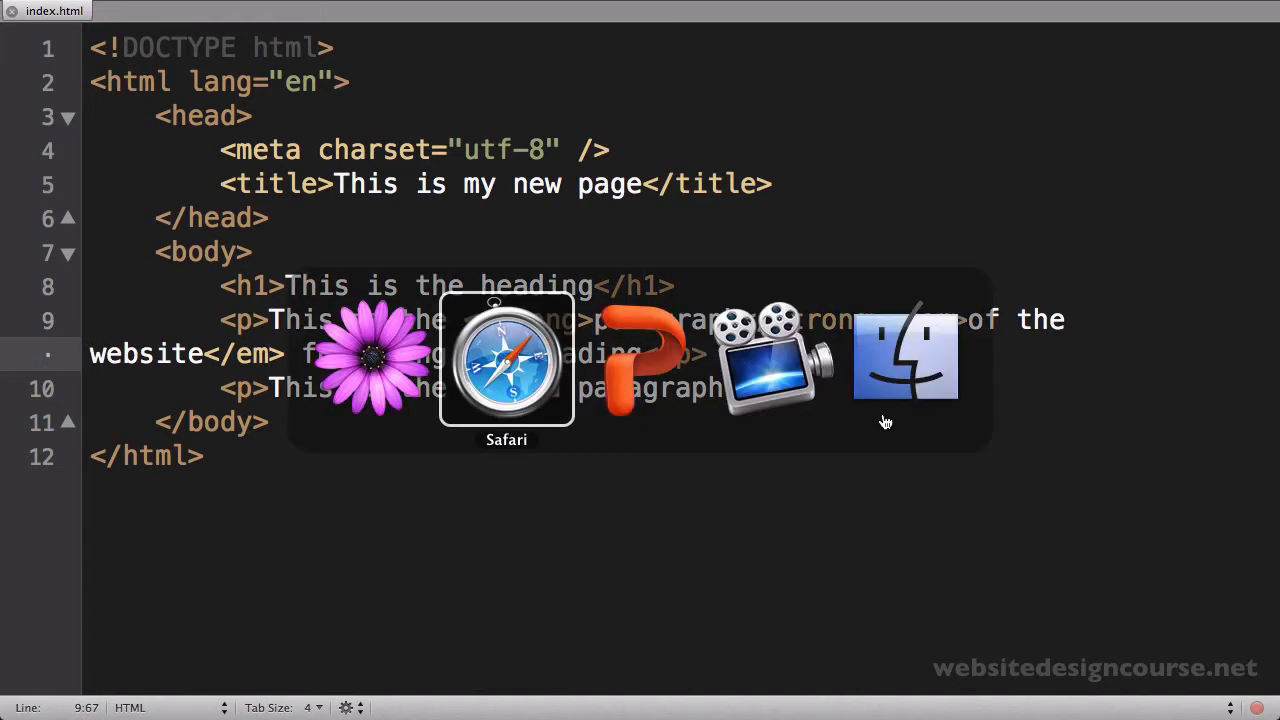
{"action": "left_click", "coordinate": [506, 360]}
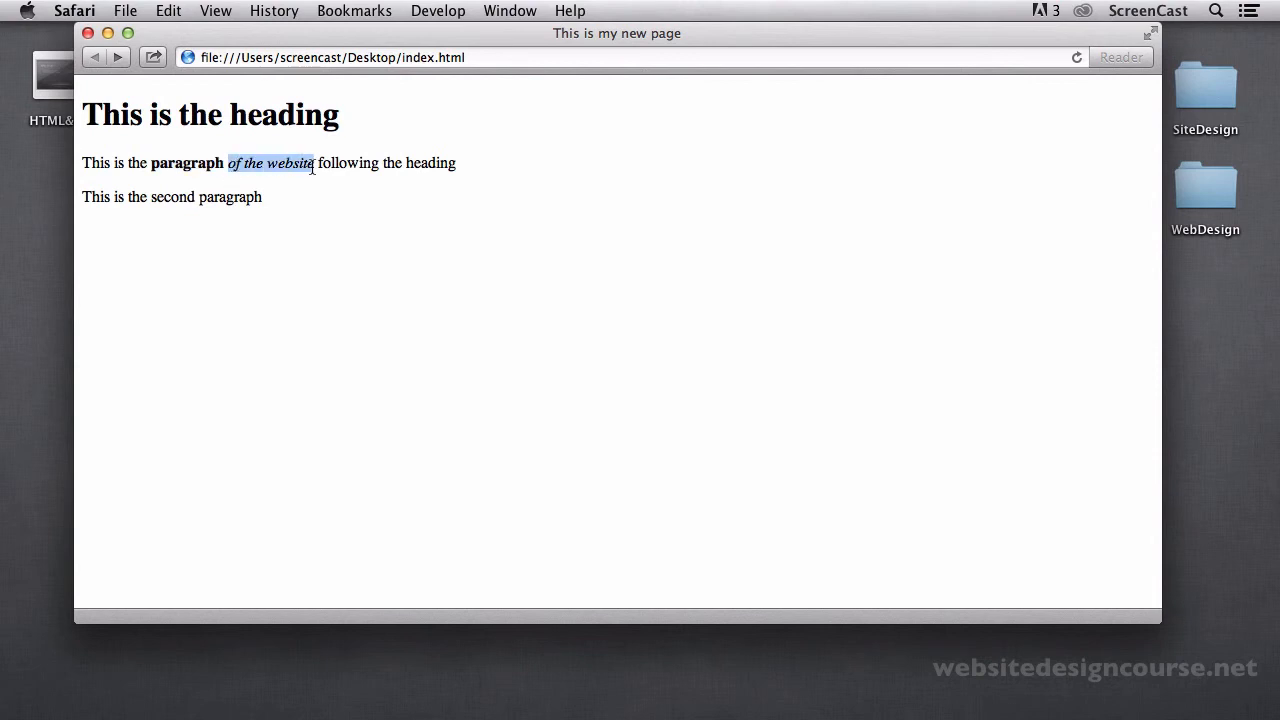
{"action": "mouse_move", "coordinate": [312, 278]}
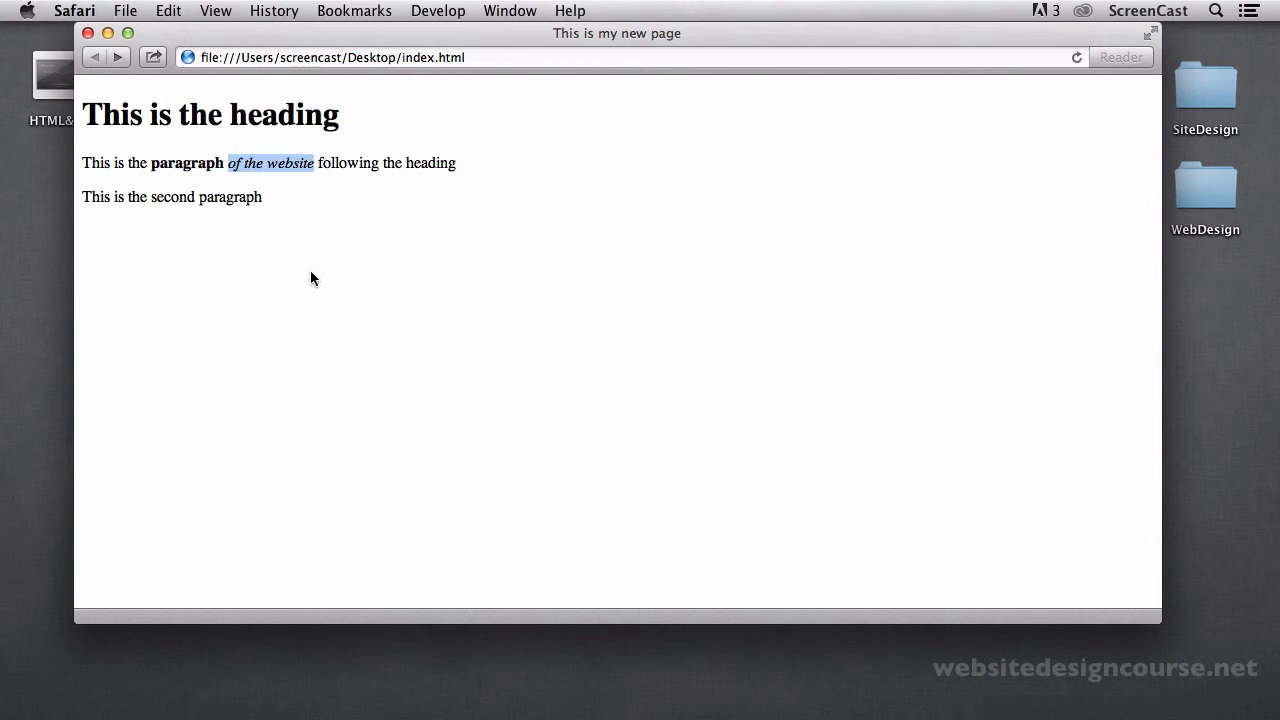